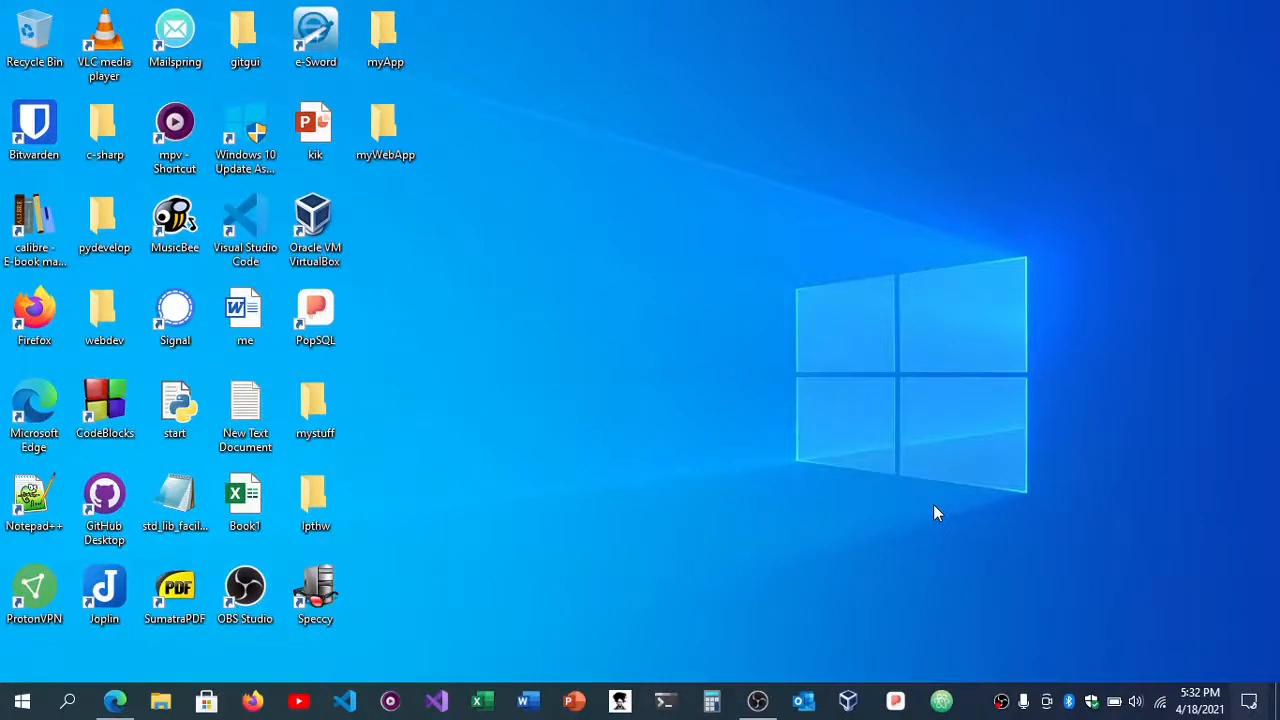
pyautogui.moveTo(938, 516)
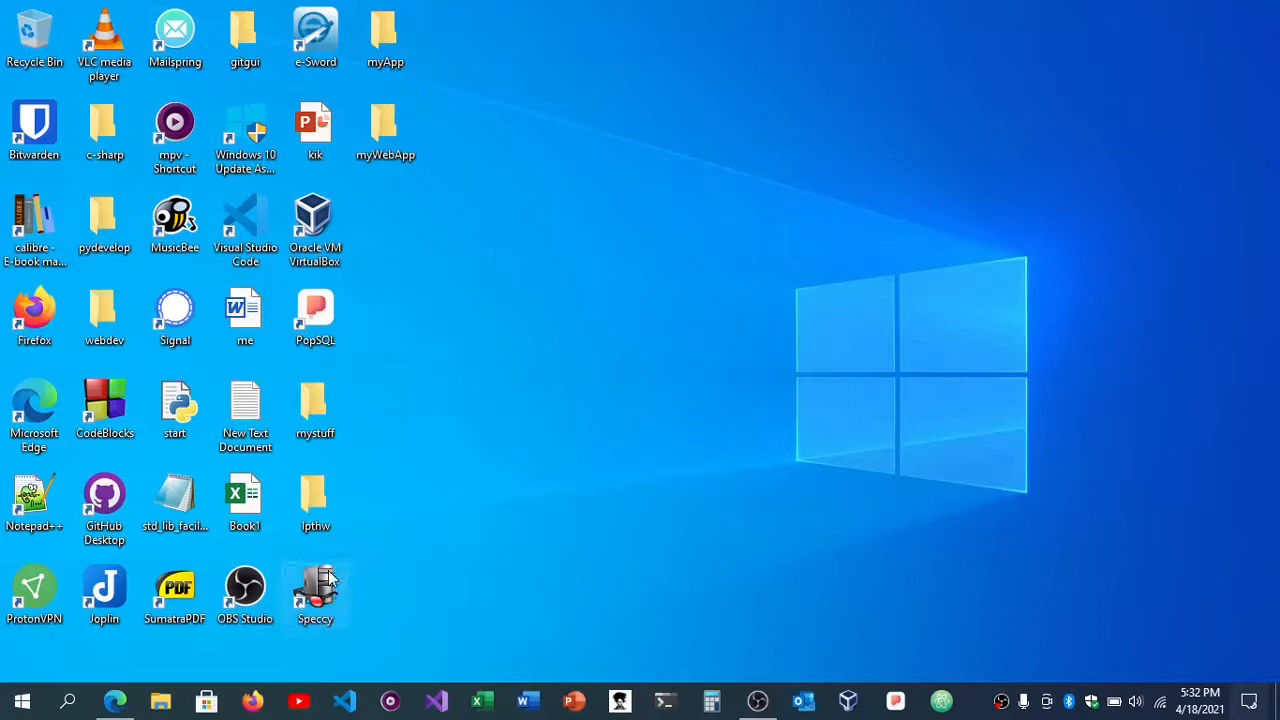
pyautogui.moveTo(436, 576)
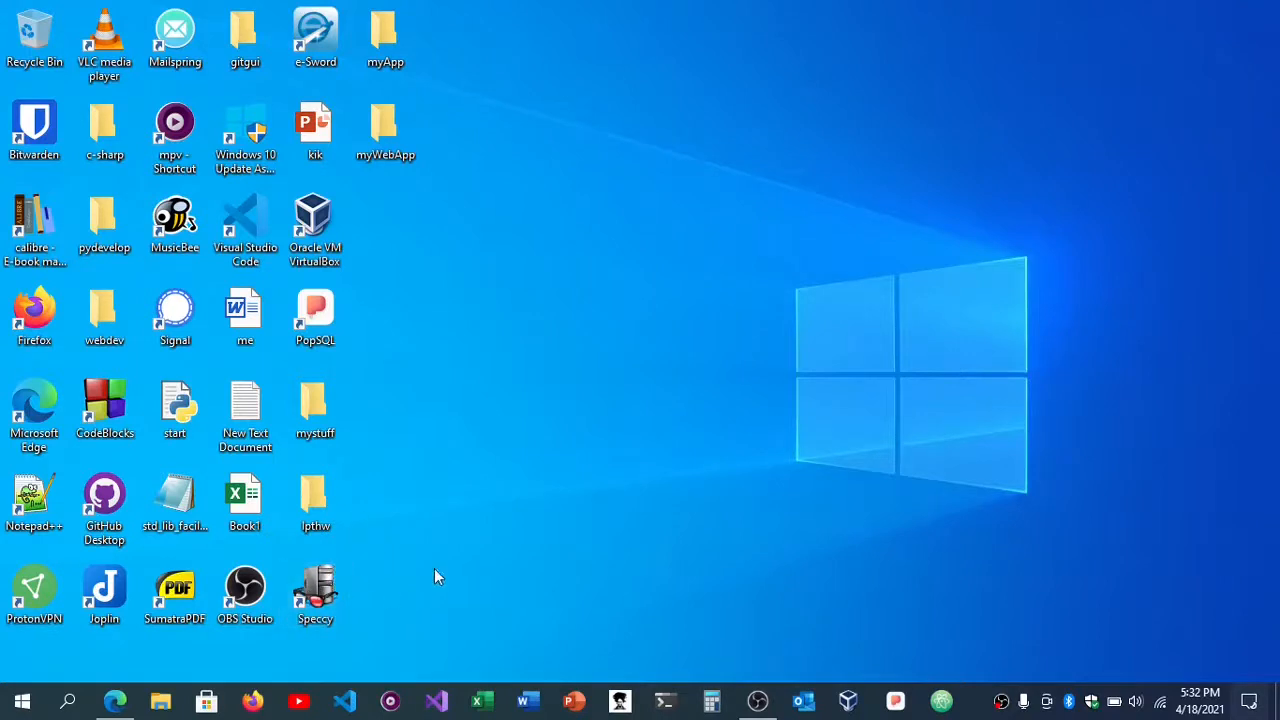
pyautogui.moveTo(680, 480)
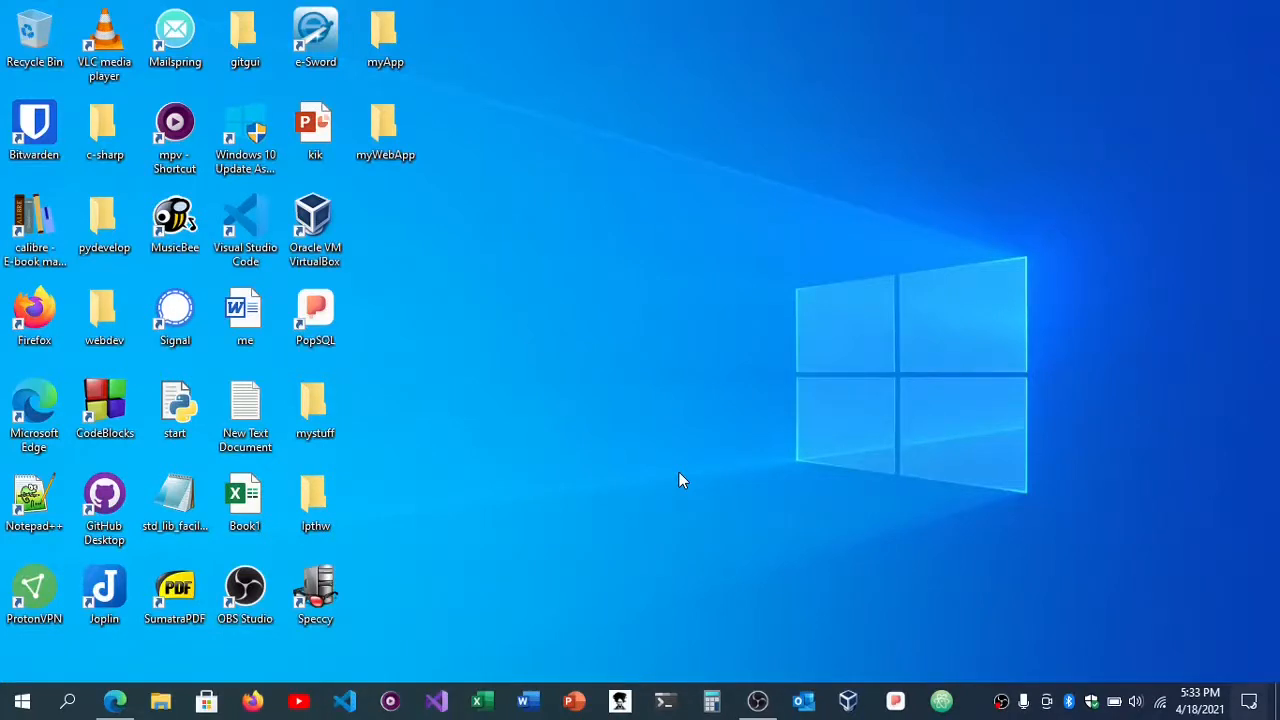
pyautogui.moveTo(564, 574)
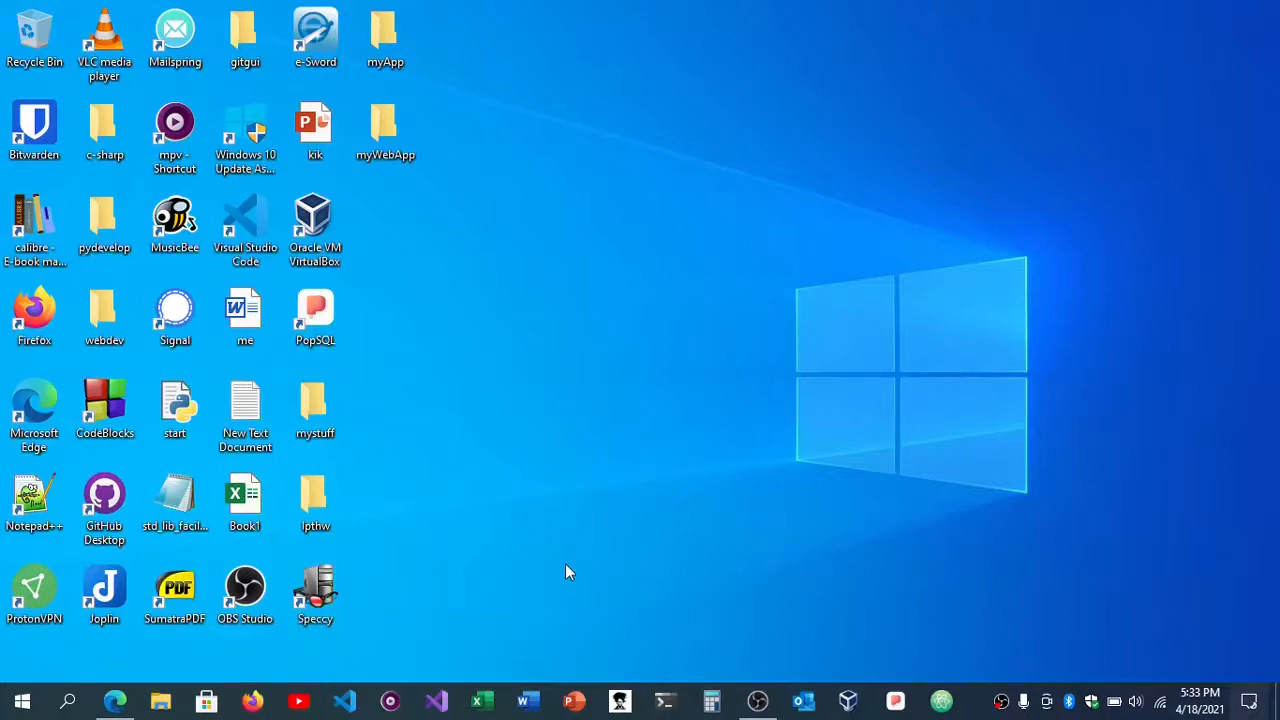
pyautogui.moveTo(536, 508)
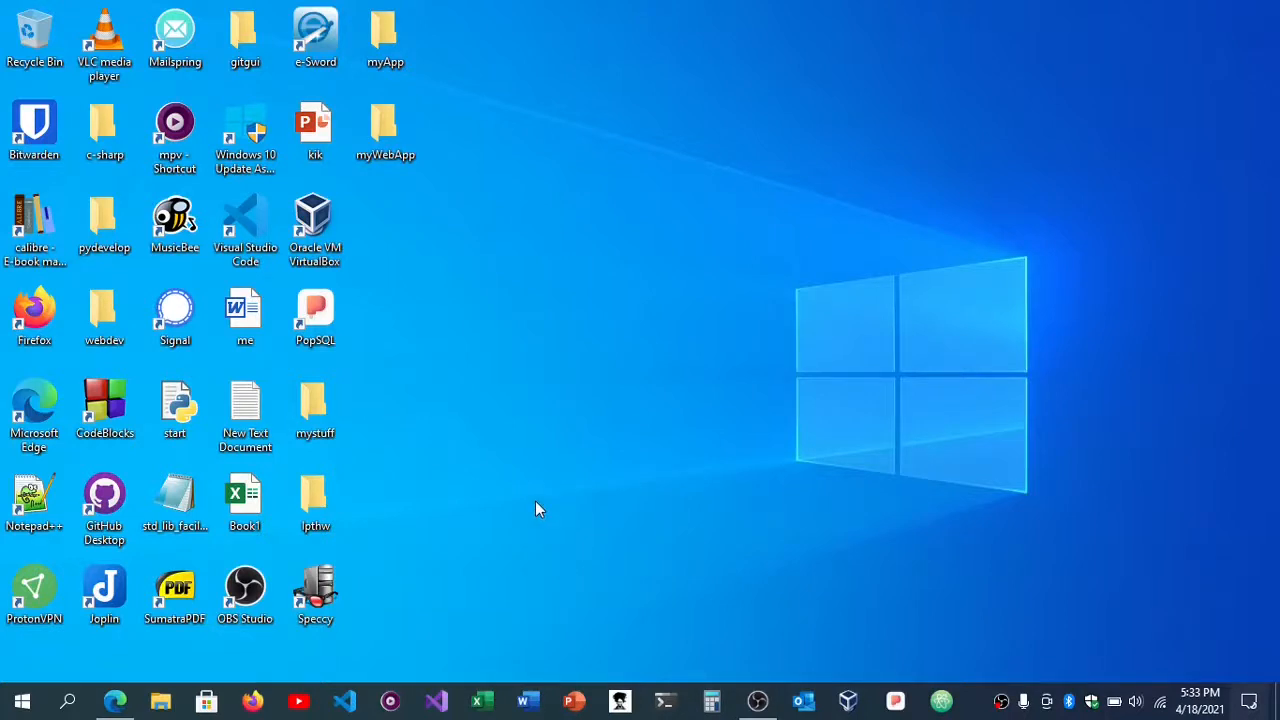
# Launch Speccy from its desktop shortcut to load the system summary
pyautogui.click(316, 590)
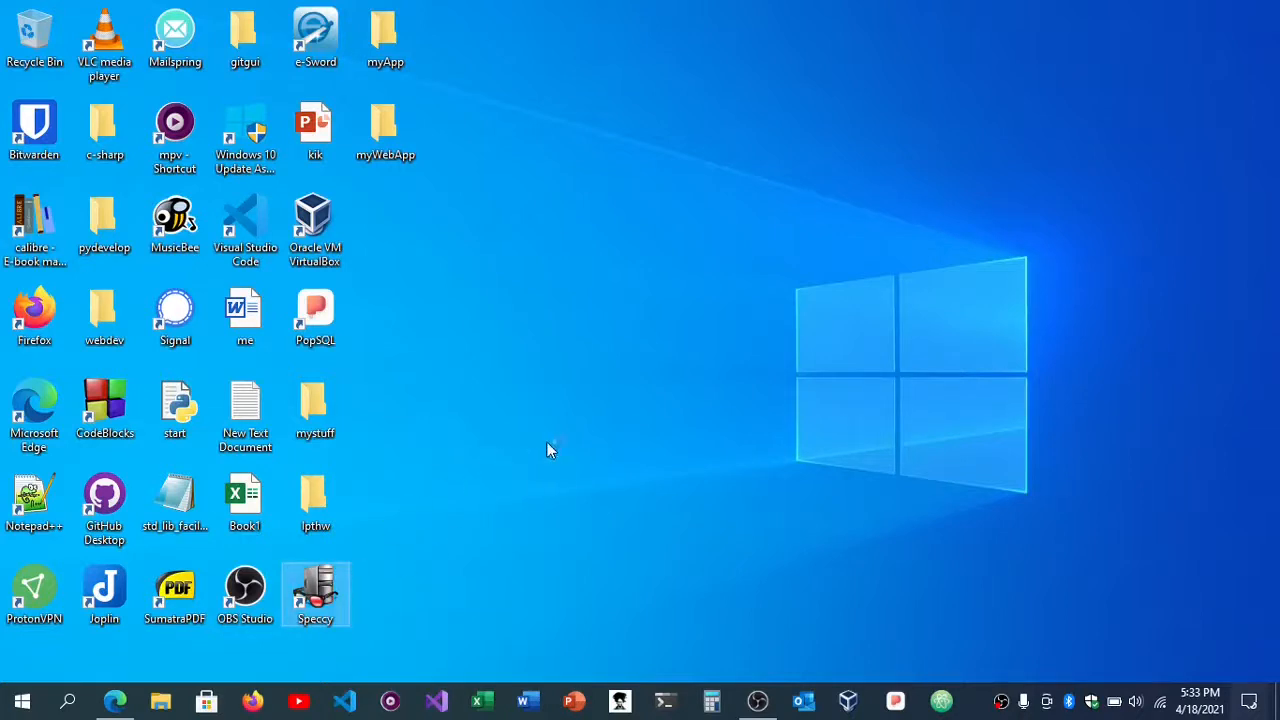
pyautogui.doubleClick(316, 590)
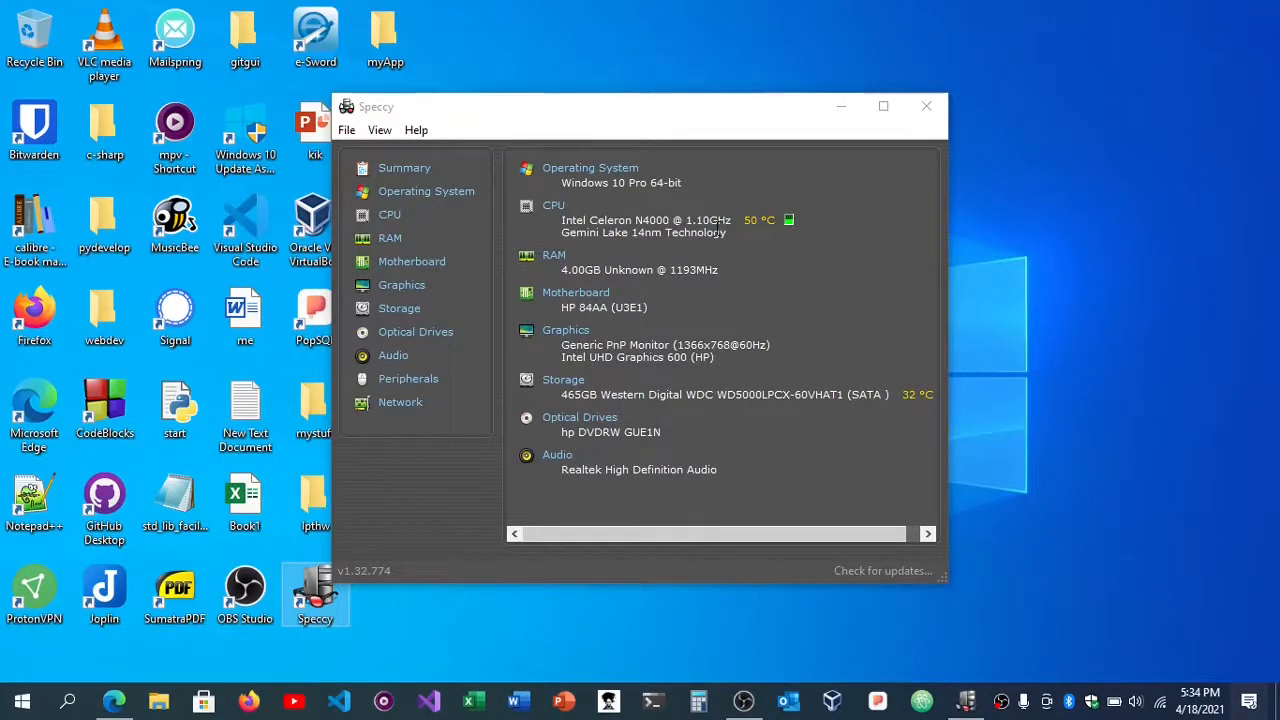
# Maximize Speccy and show the Operating System page for Windows 10 Pro 64-bit
pyautogui.click(884, 106)
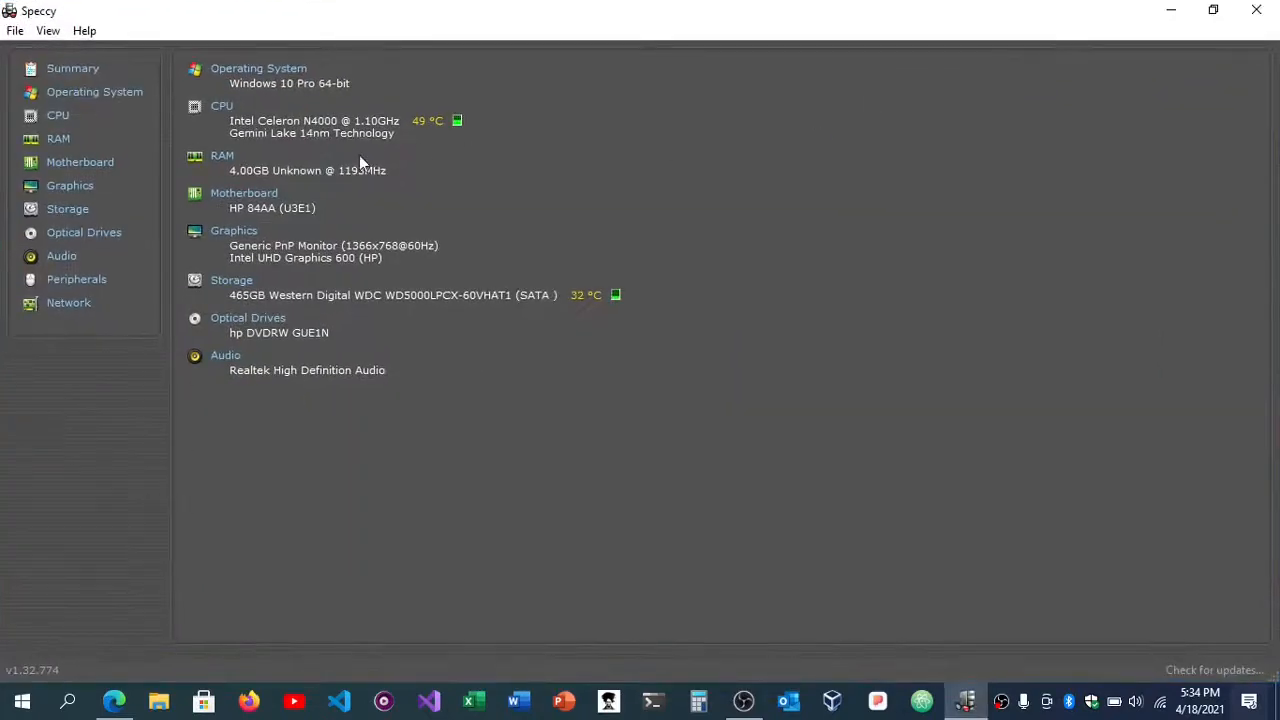
pyautogui.moveTo(258, 68)
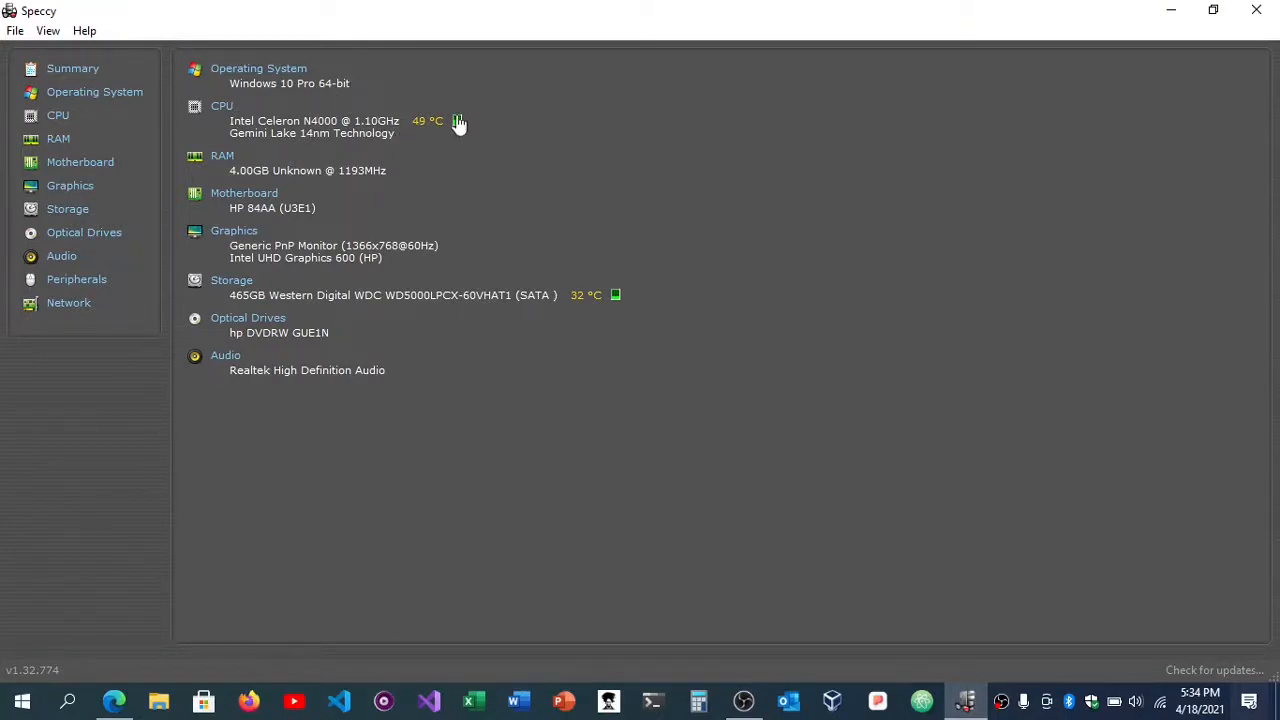
pyautogui.moveTo(400, 136)
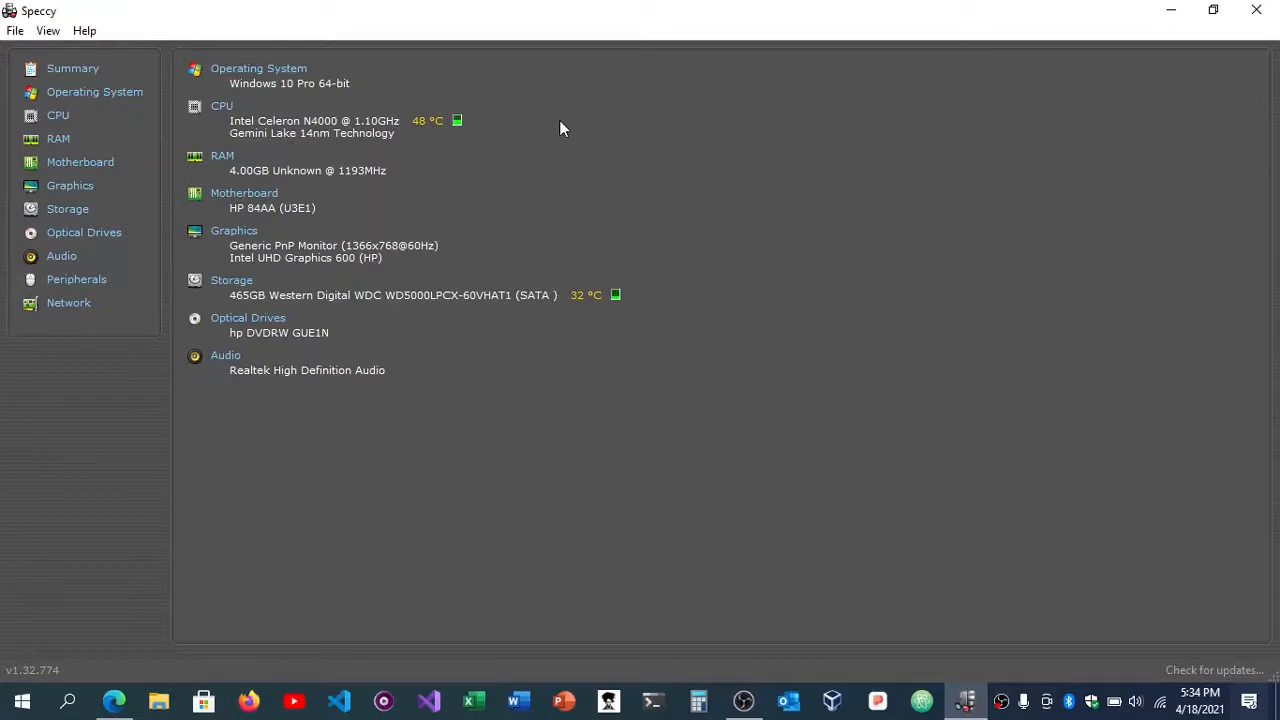
pyautogui.moveTo(330, 152)
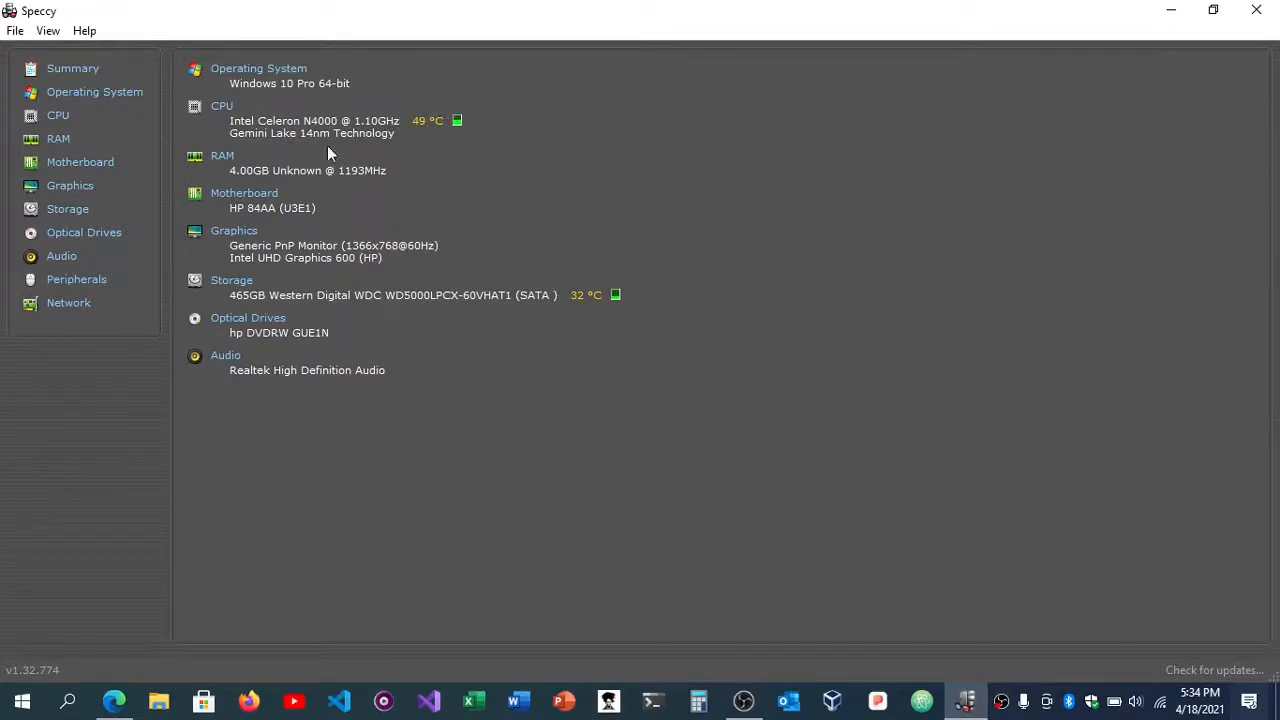
pyautogui.moveTo(352, 204)
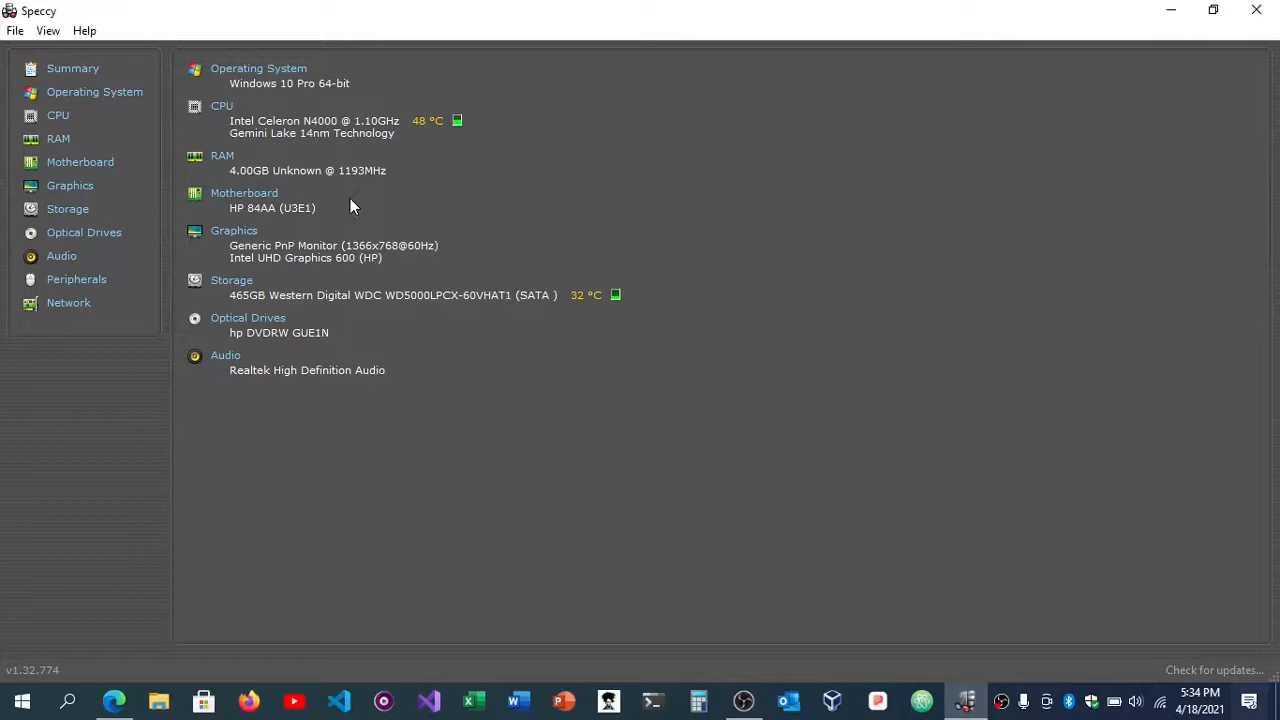
pyautogui.moveTo(348, 164)
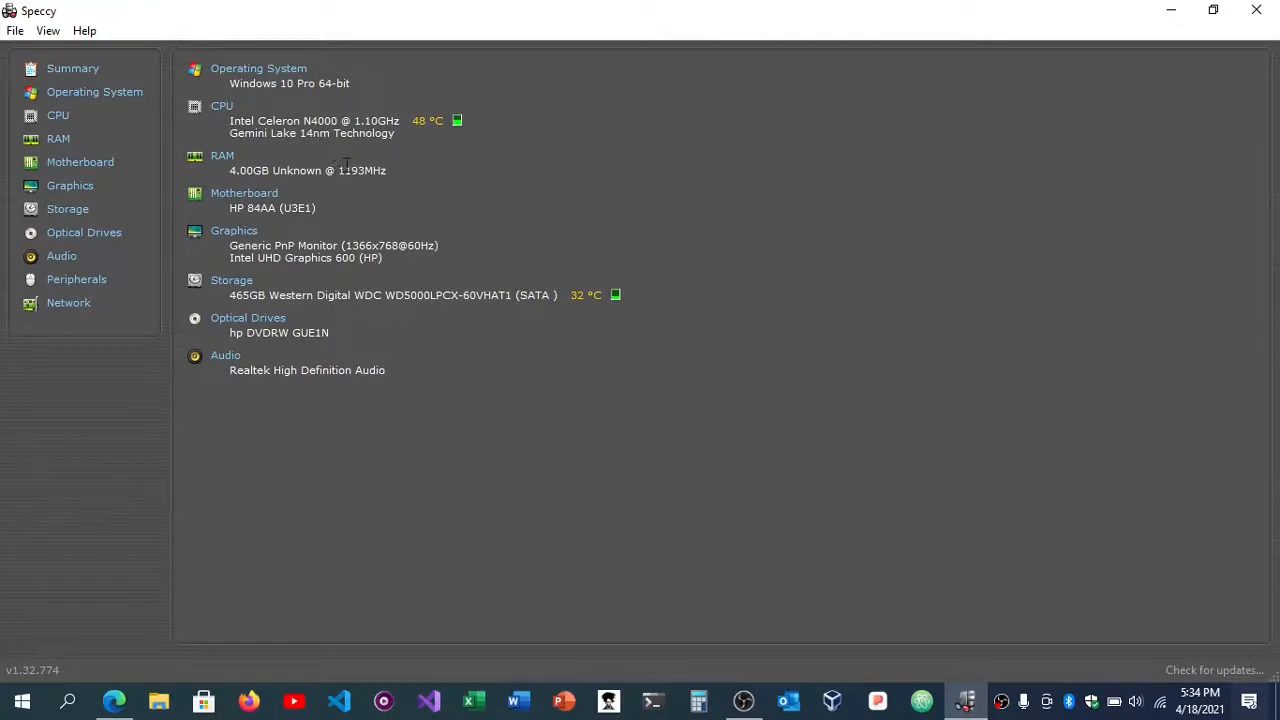
pyautogui.moveTo(400, 184)
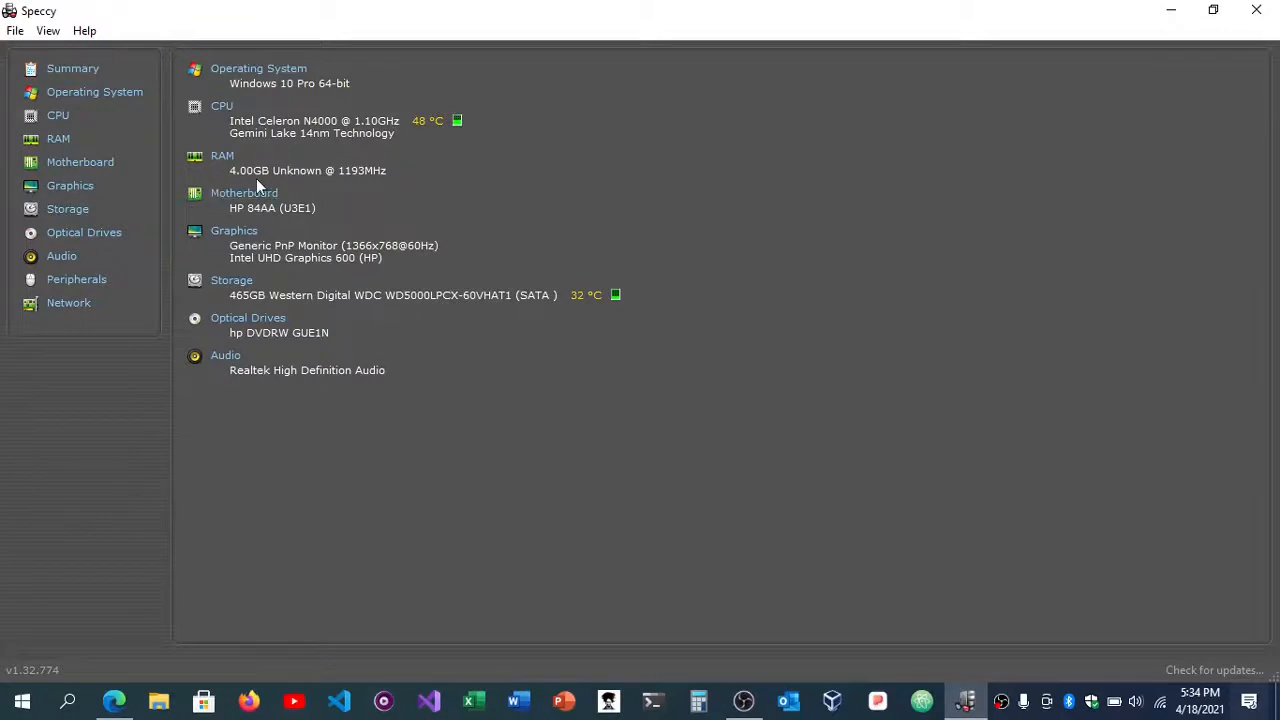
pyautogui.moveTo(212, 252)
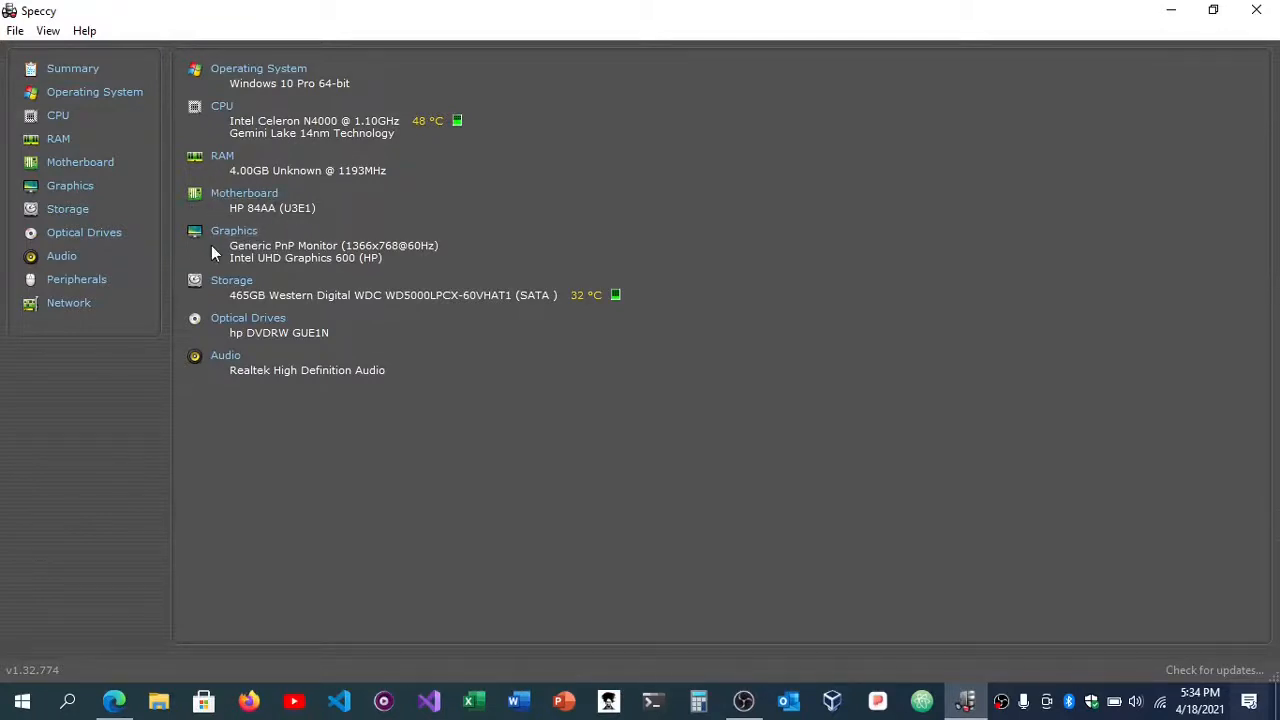
pyautogui.moveTo(322, 232)
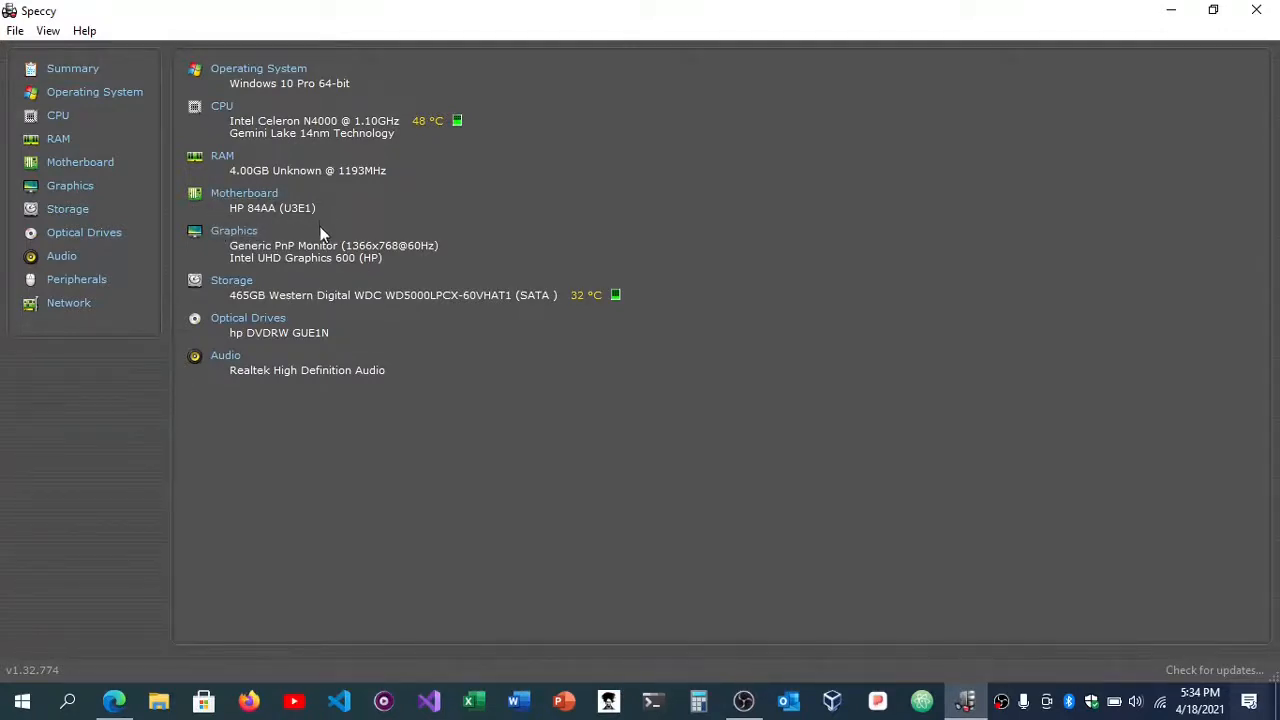
pyautogui.moveTo(278, 280)
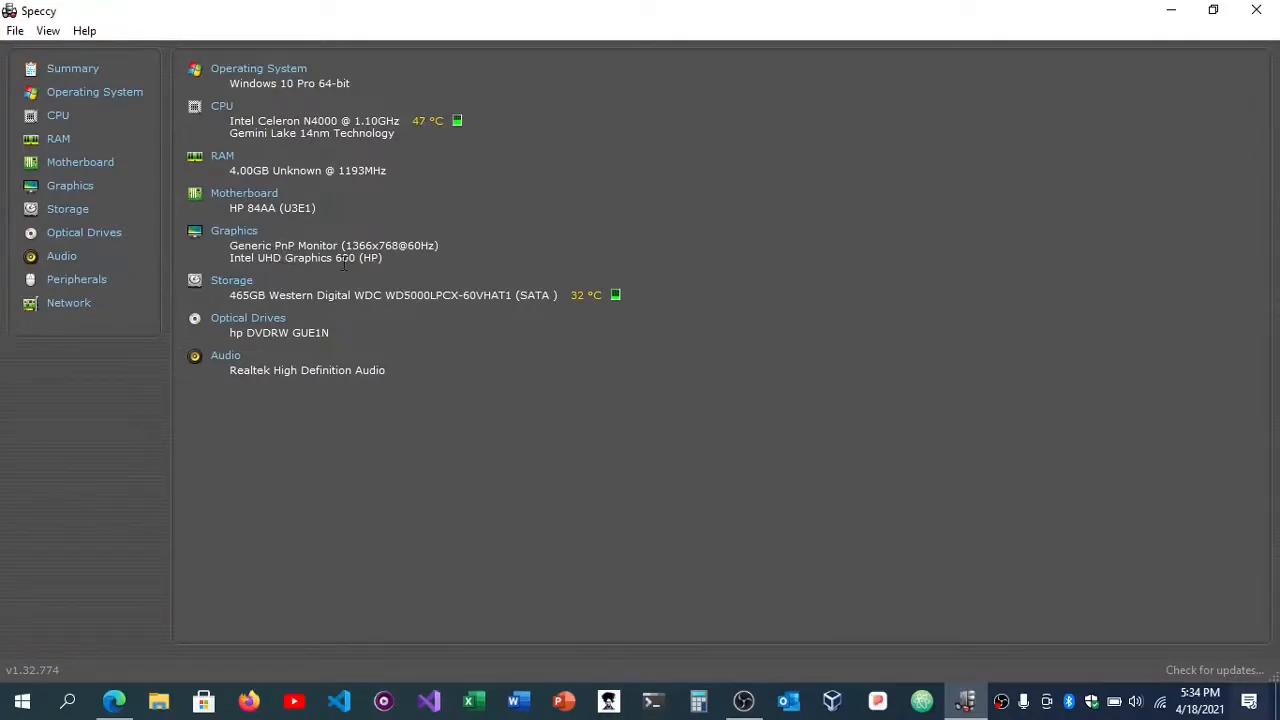
pyautogui.moveTo(232, 280)
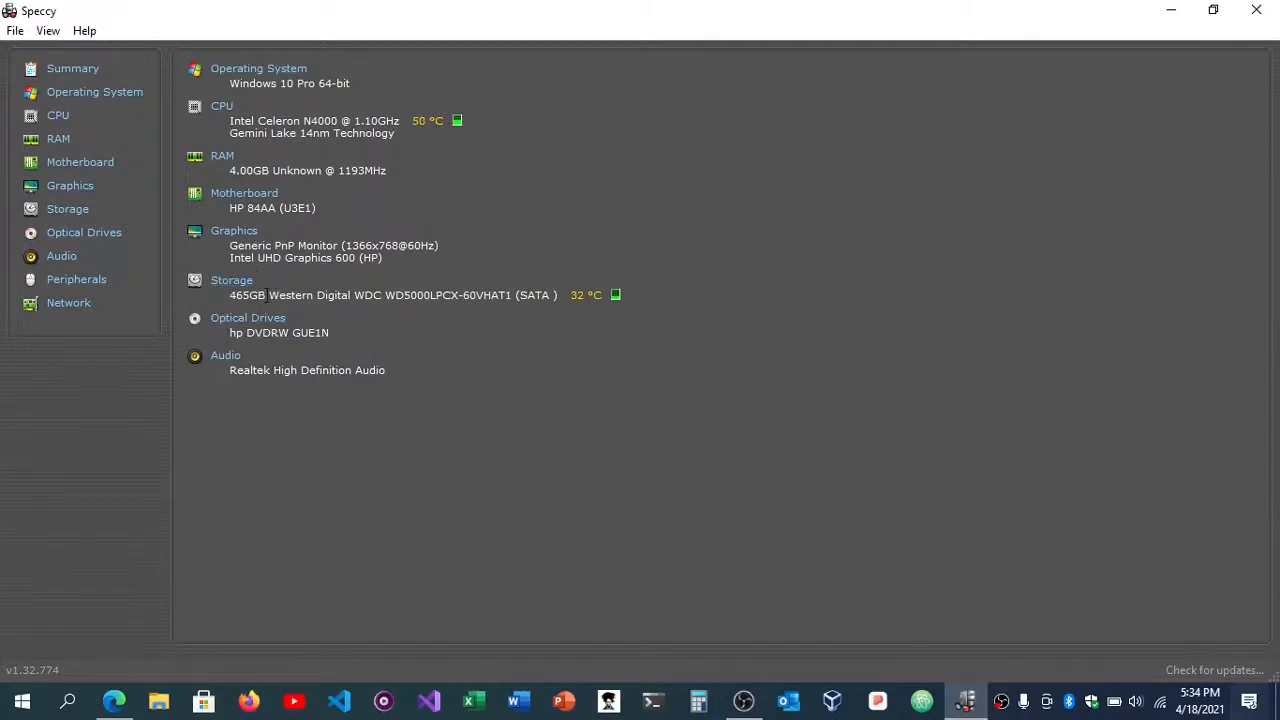
pyautogui.moveTo(258, 308)
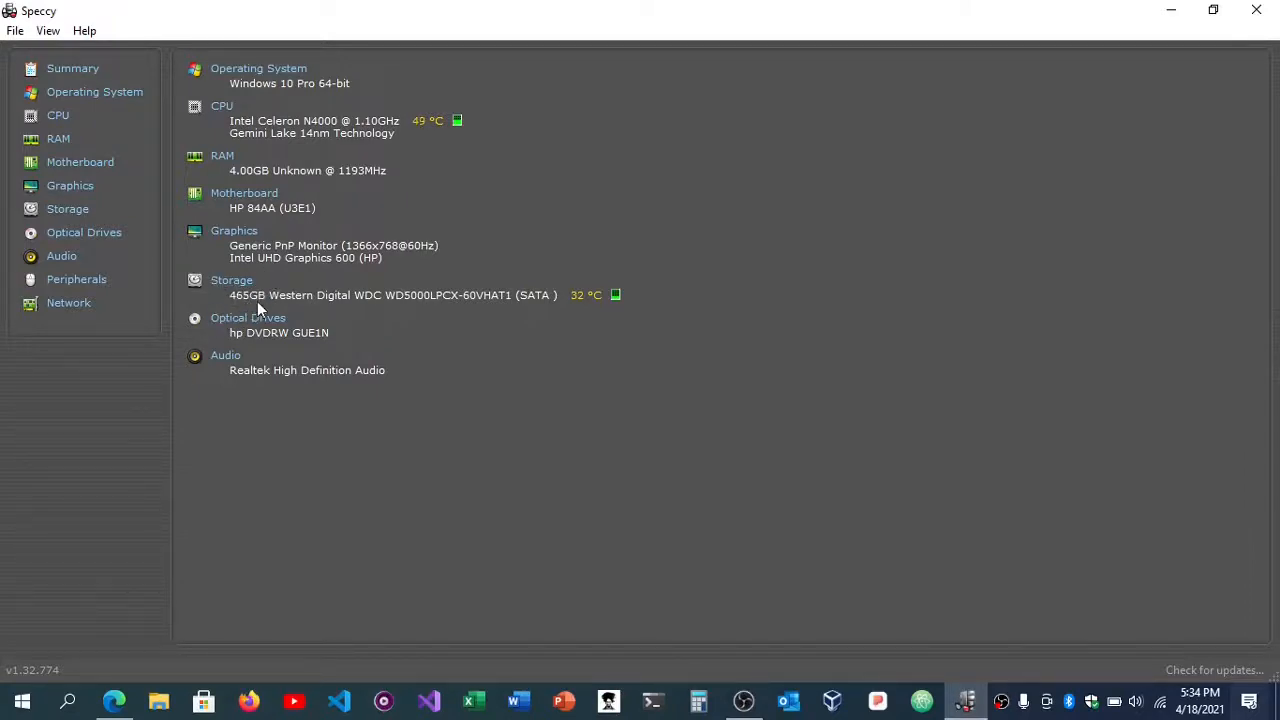
pyautogui.moveTo(316, 316)
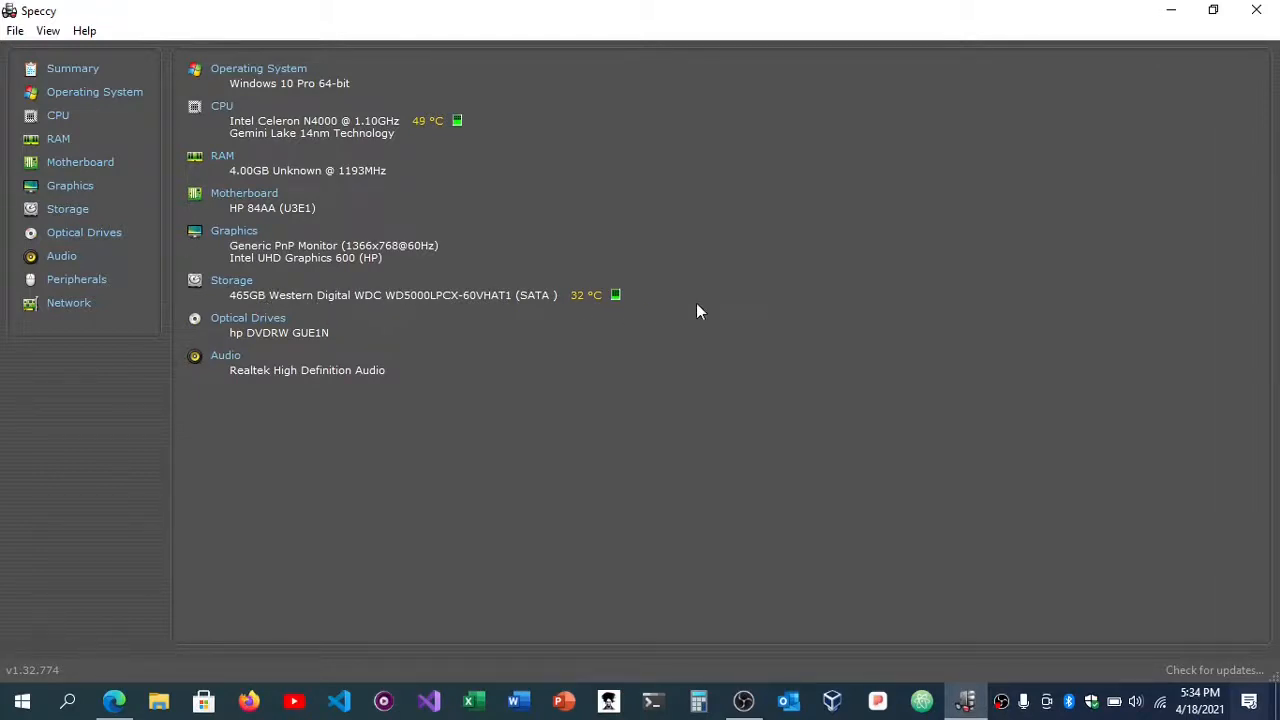
pyautogui.moveTo(530, 282)
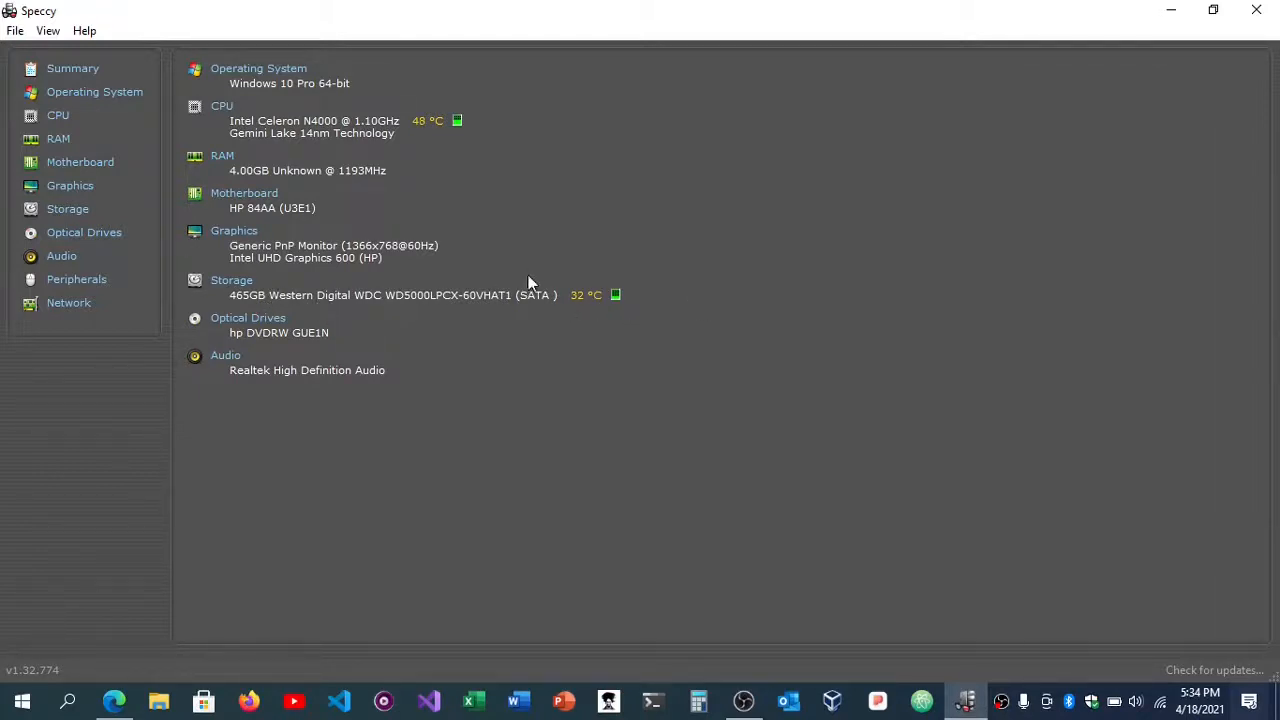
pyautogui.moveTo(624, 298)
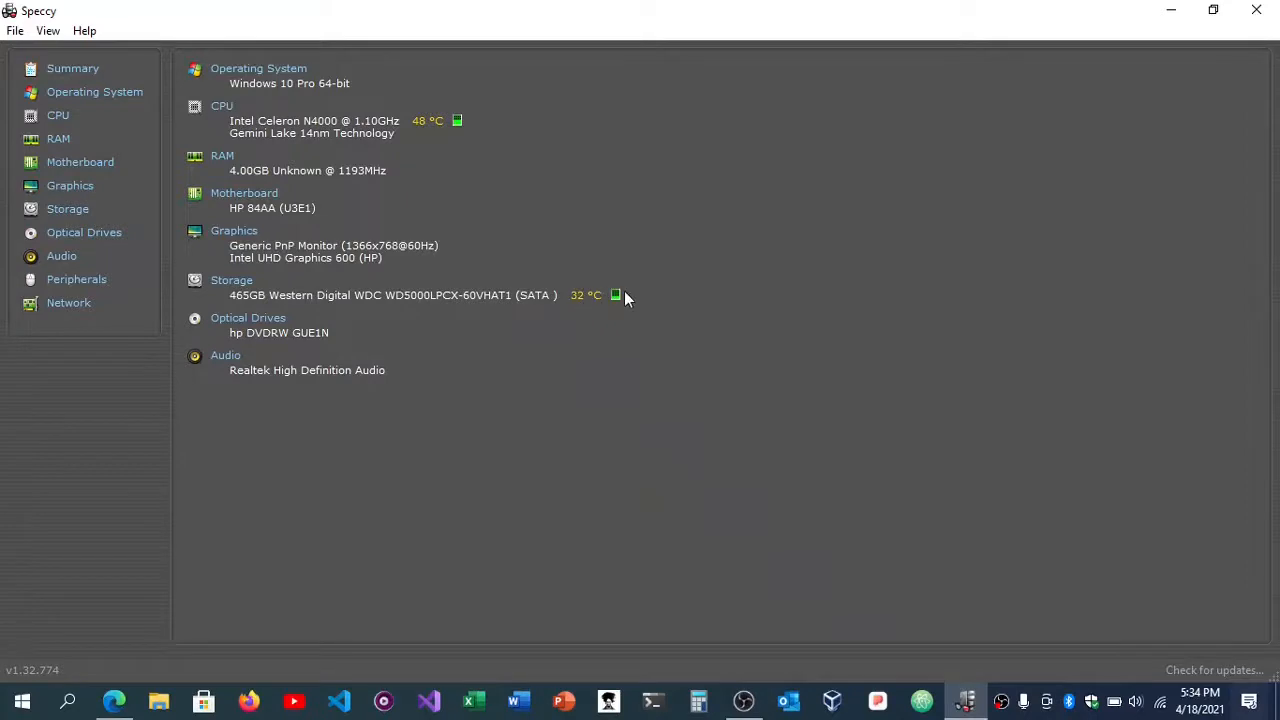
pyautogui.moveTo(260, 394)
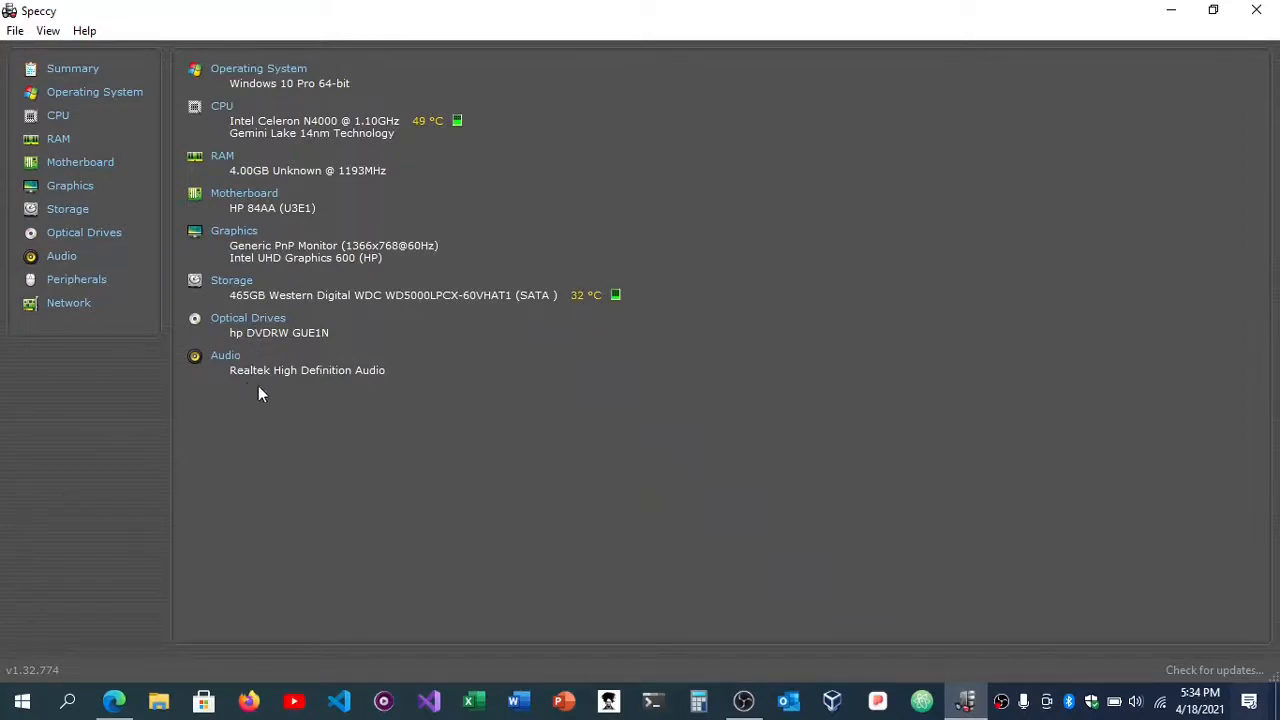
pyautogui.moveTo(432, 204)
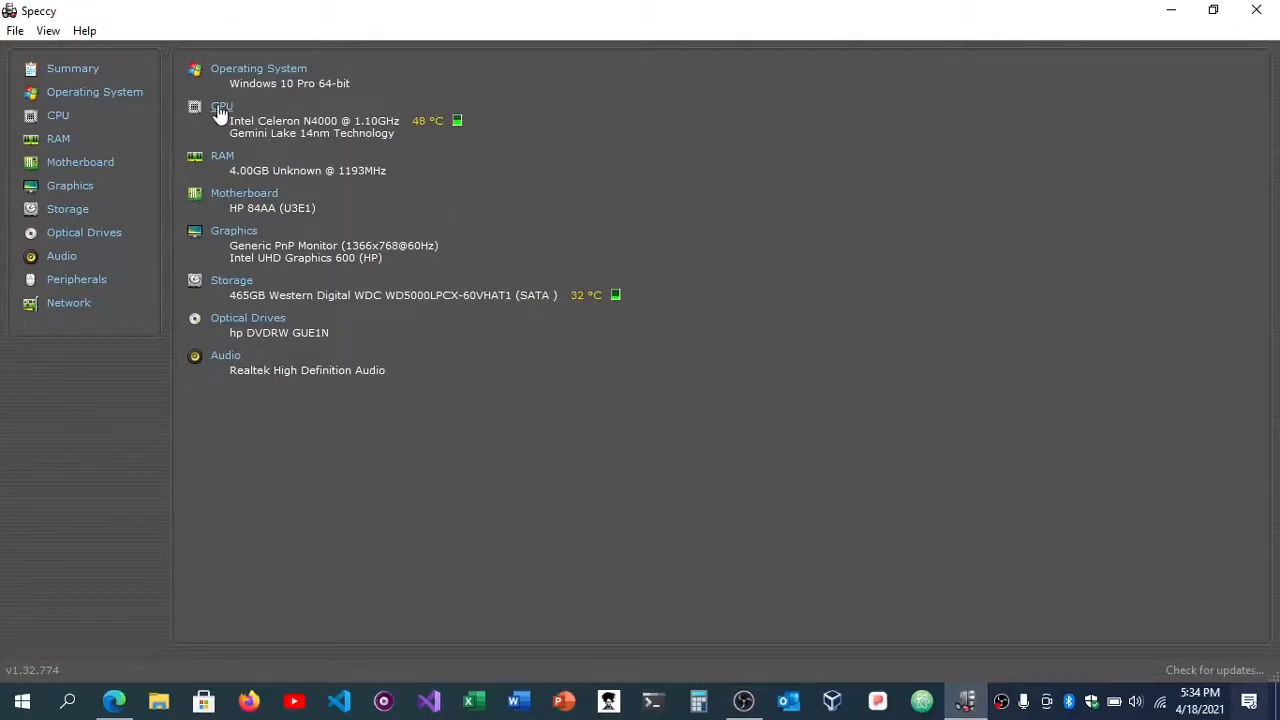
pyautogui.moveTo(96, 92)
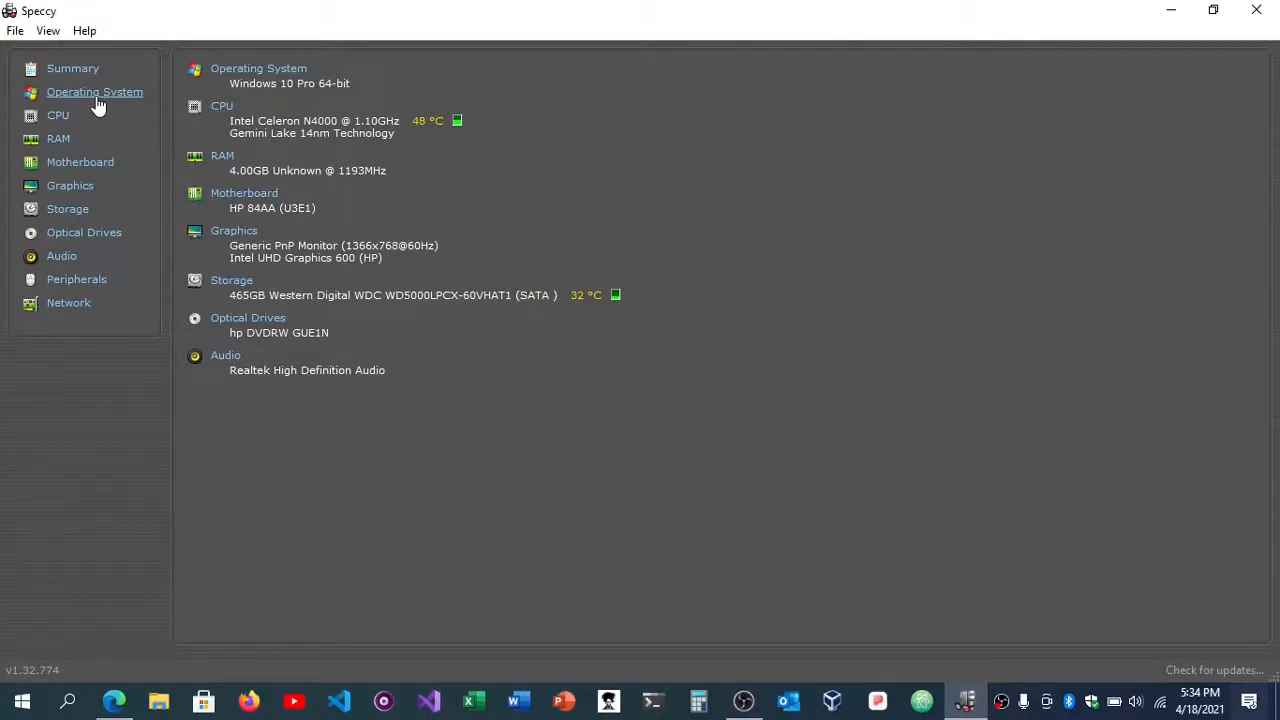
pyautogui.moveTo(128, 92)
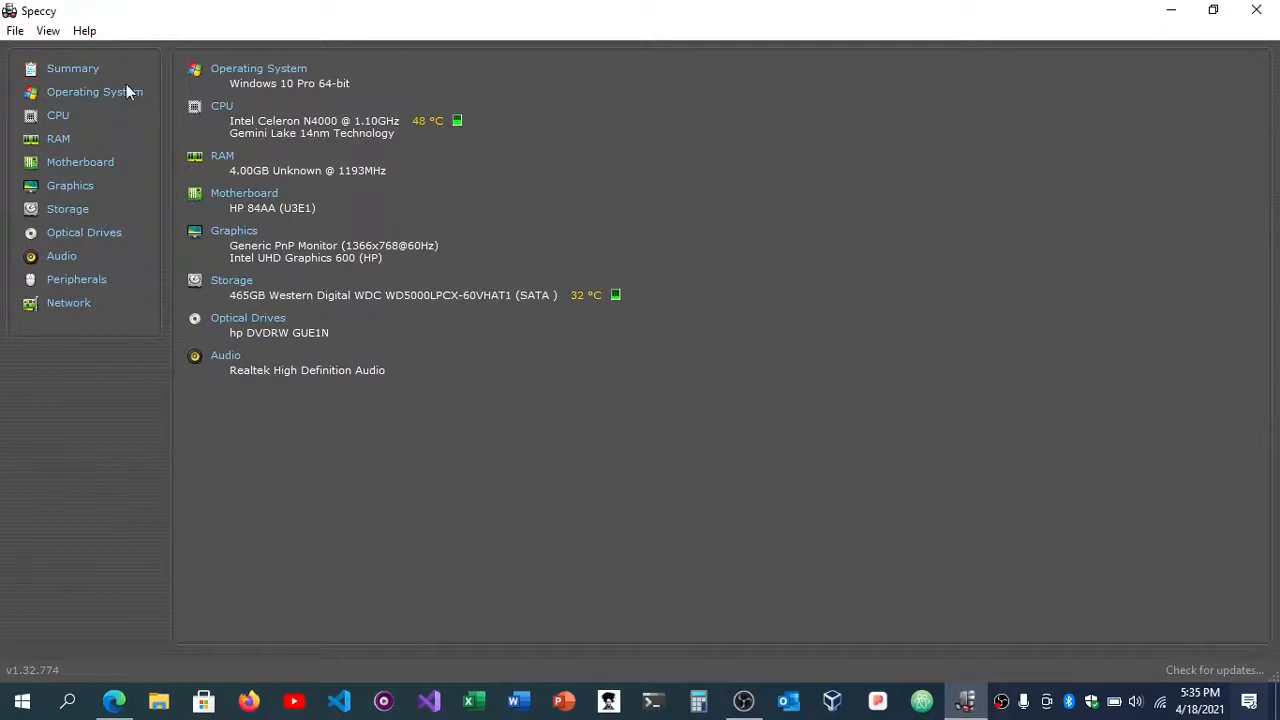
pyautogui.moveTo(308, 96)
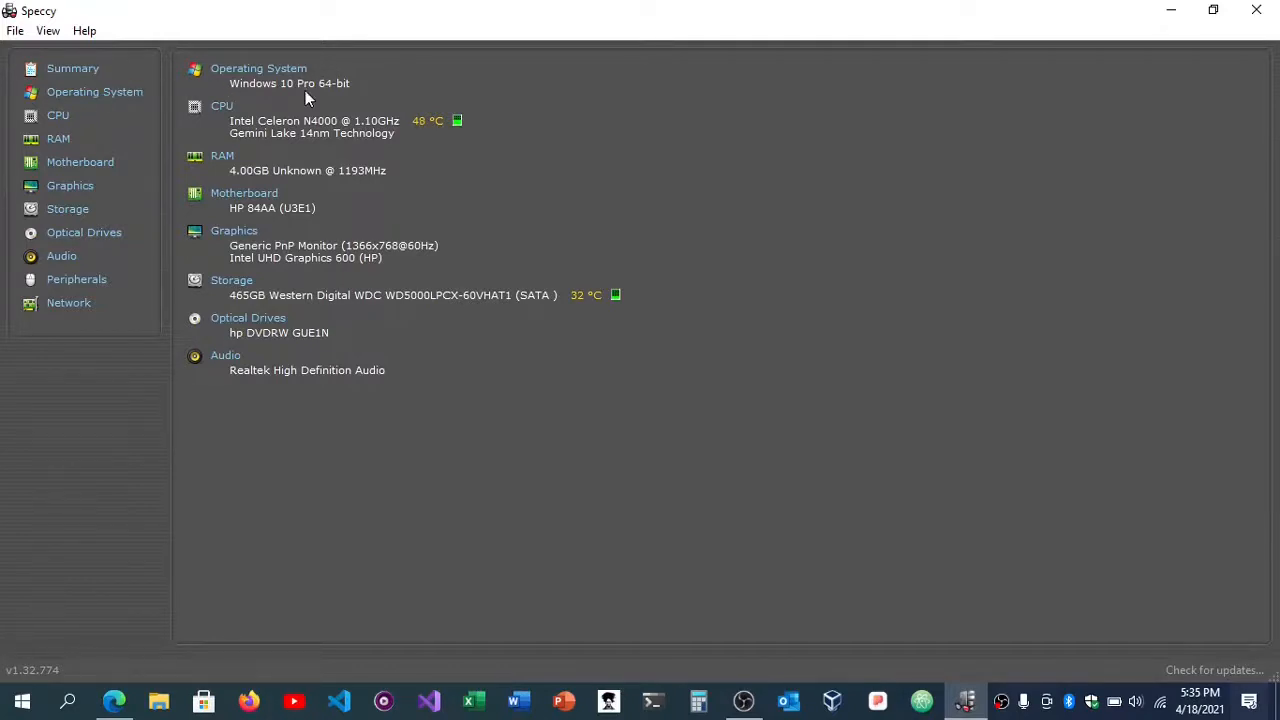
pyautogui.moveTo(140, 92)
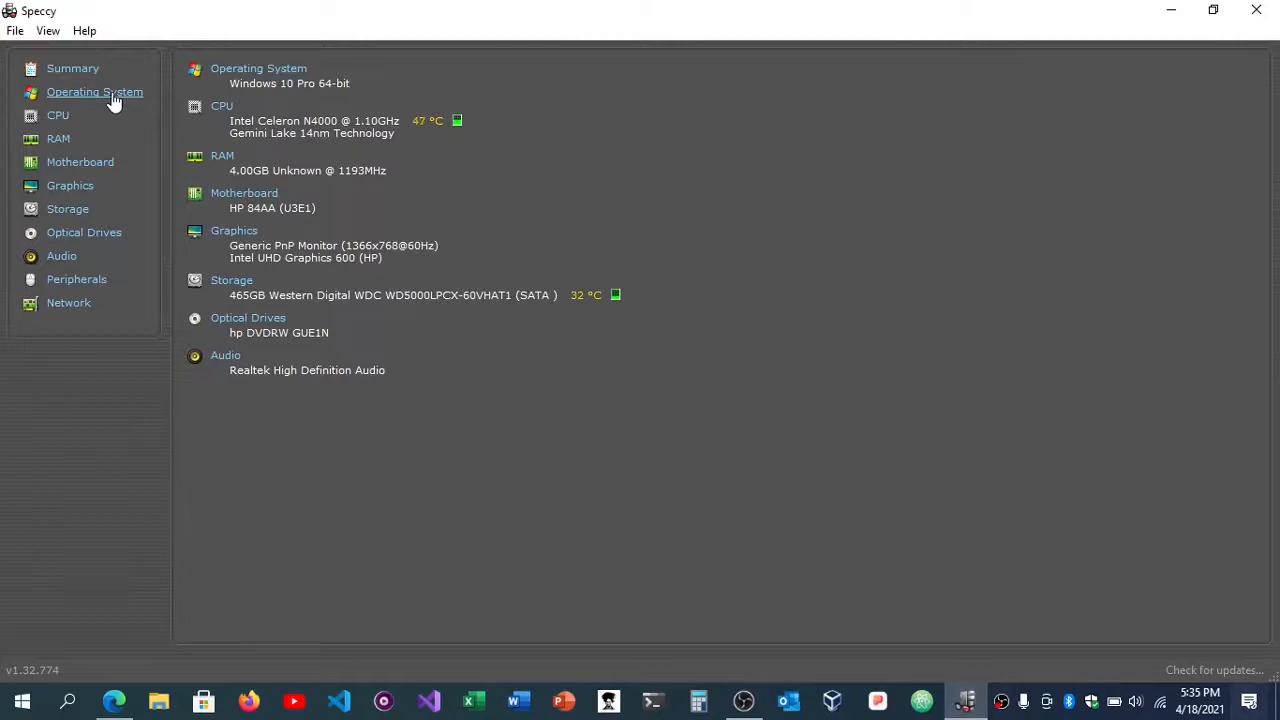
pyautogui.click(96, 92)
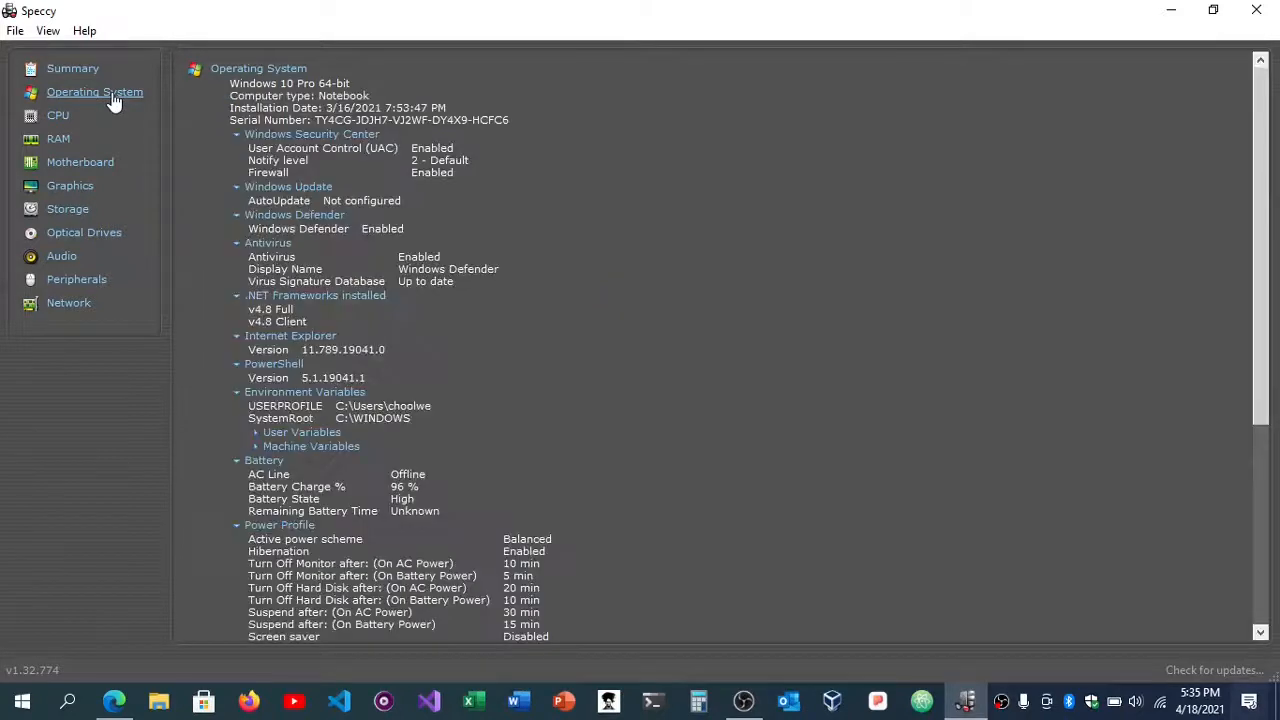
pyautogui.moveTo(384, 296)
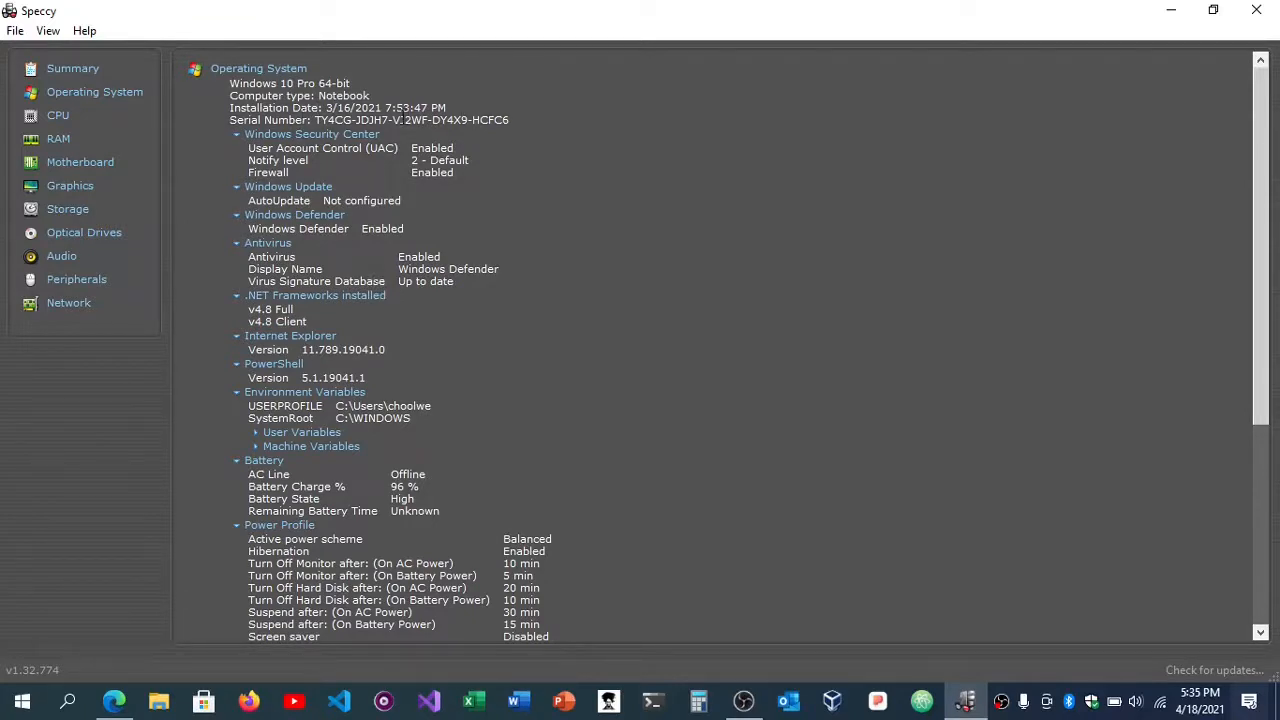
# Review the OS details down to uptime and time zone, then show the Celeron N4000 CPU page
pyautogui.scroll(-3)
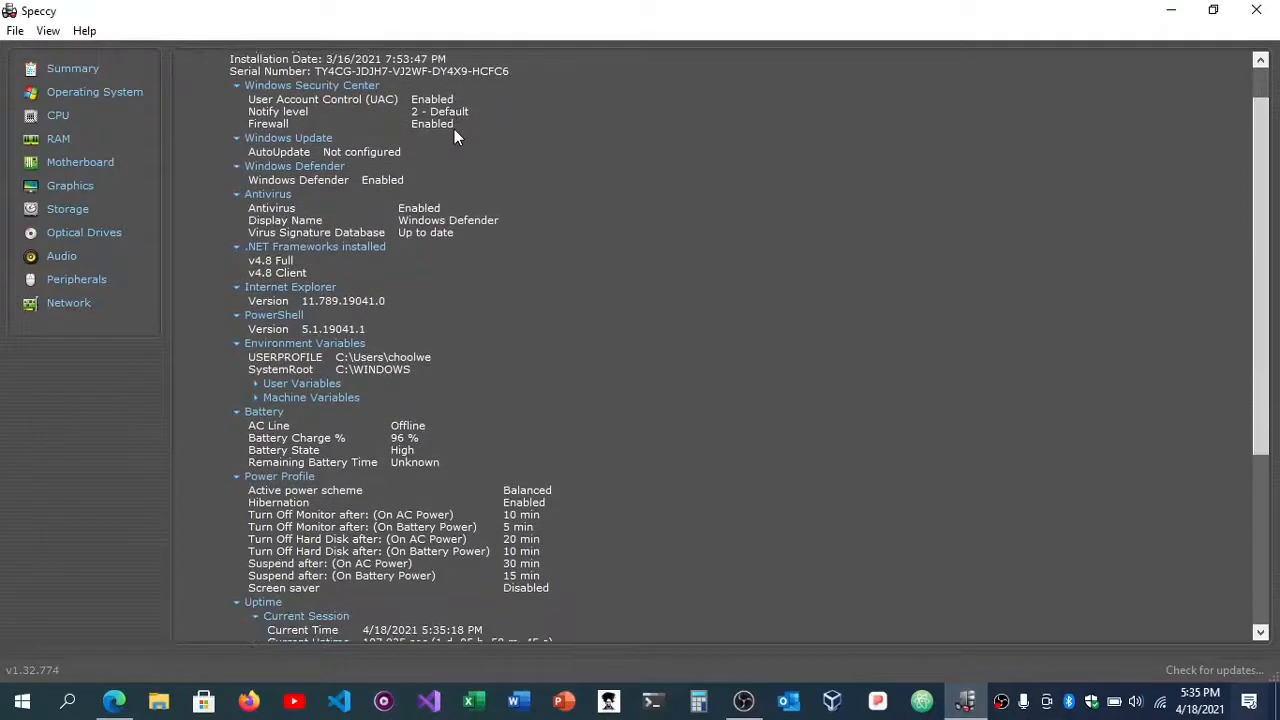
pyautogui.scroll(-3)
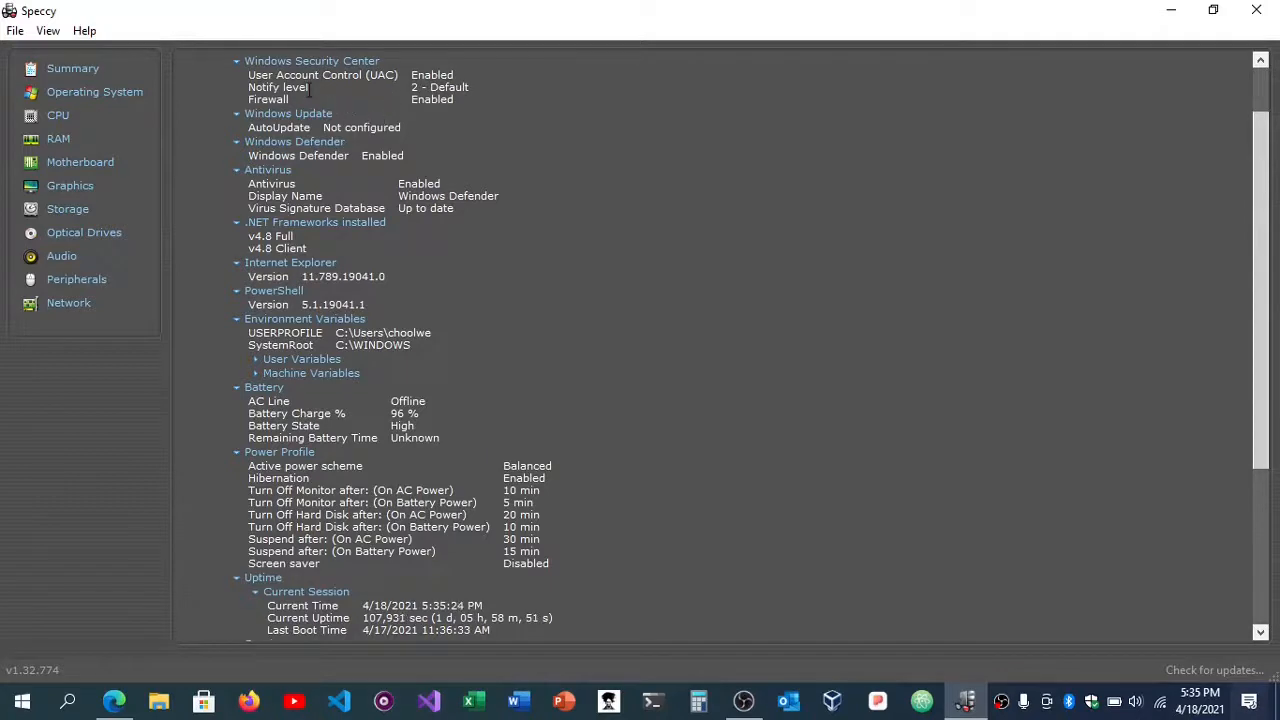
pyautogui.scroll(-3)
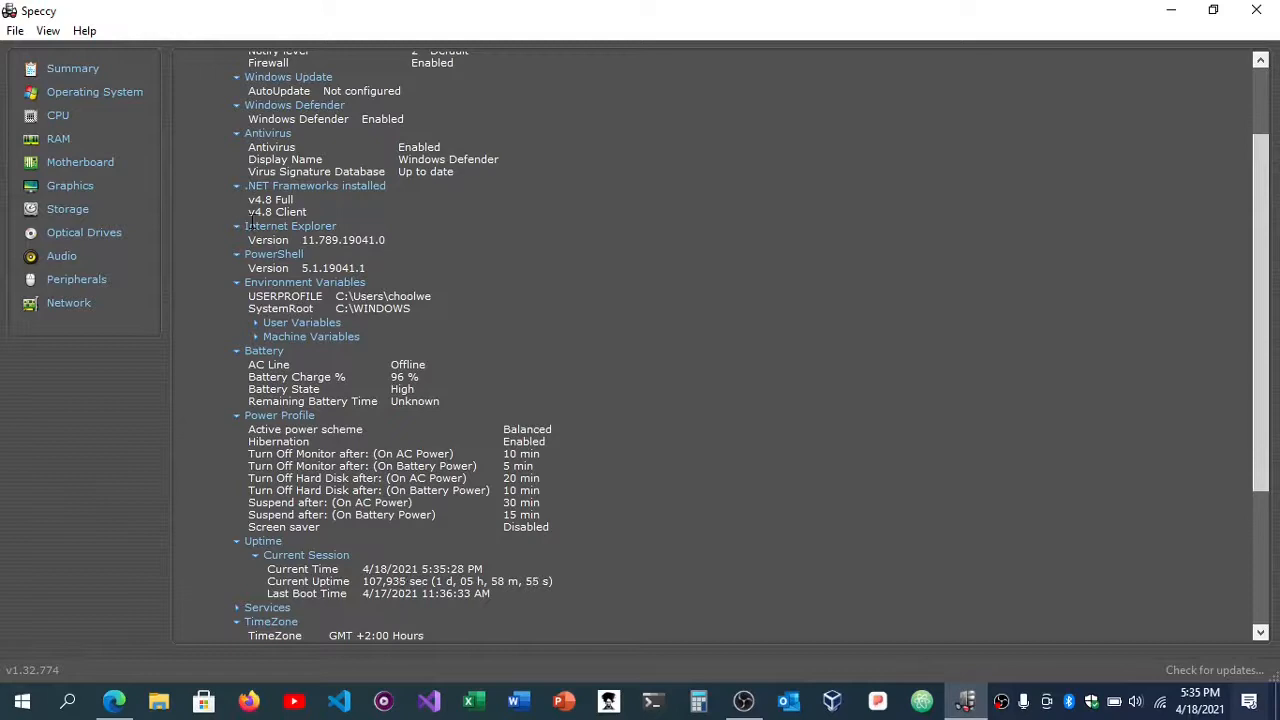
pyautogui.scroll(-3)
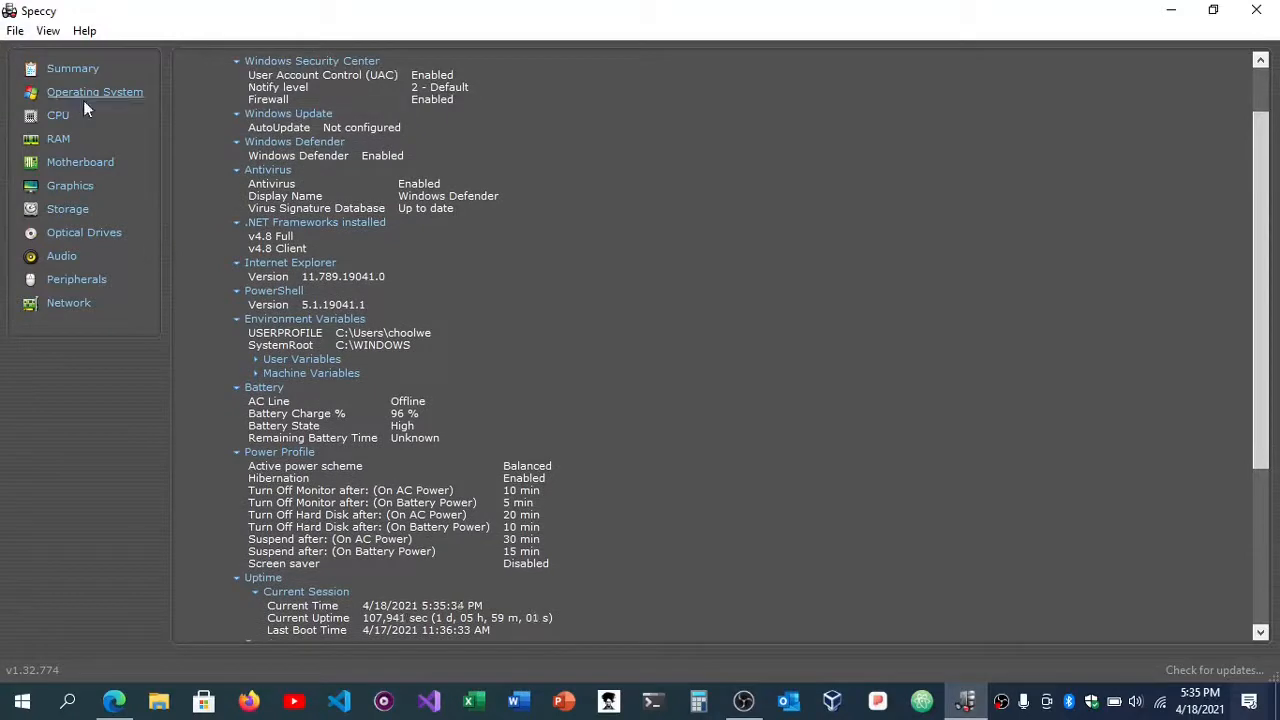
pyautogui.click(58, 114)
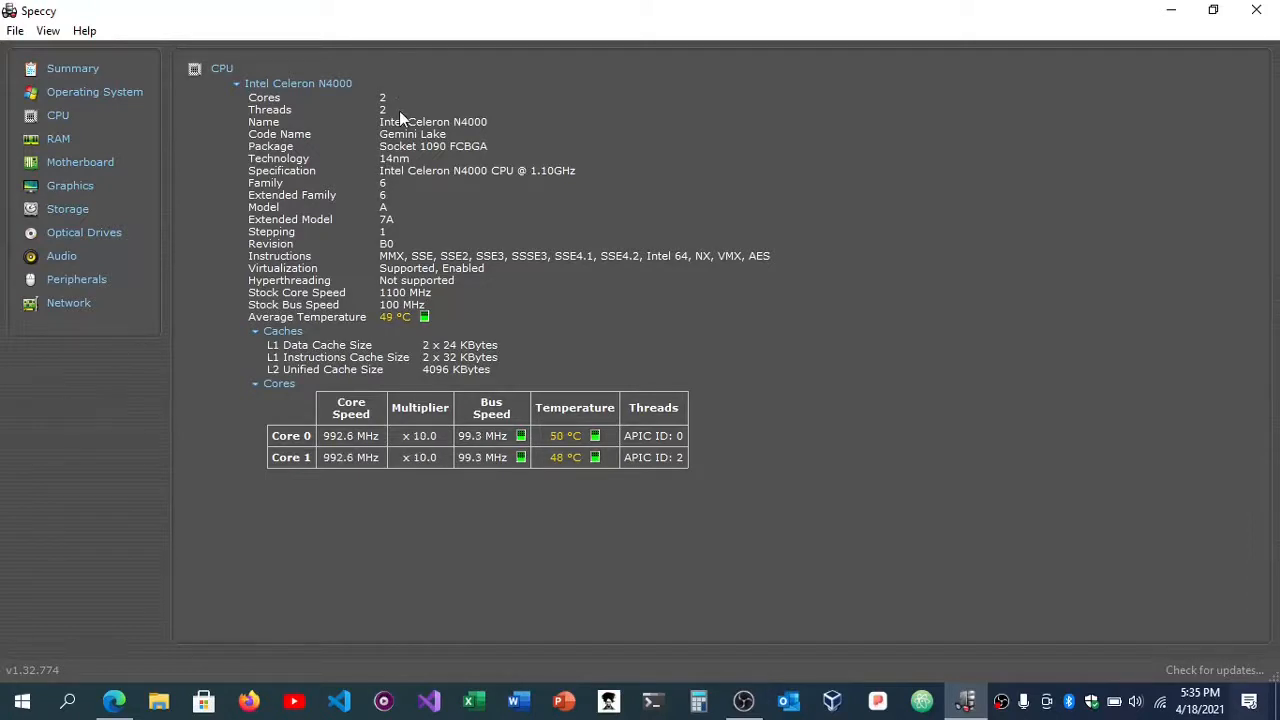
pyautogui.moveTo(362, 138)
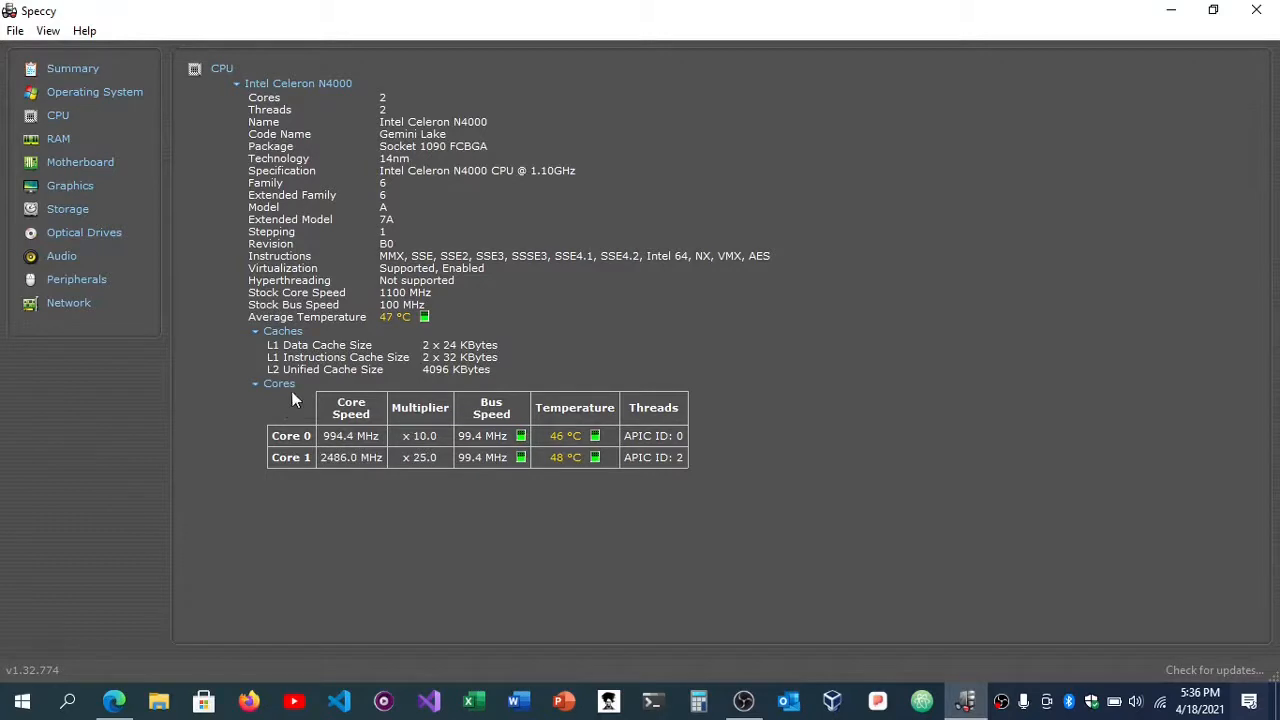
pyautogui.moveTo(80, 184)
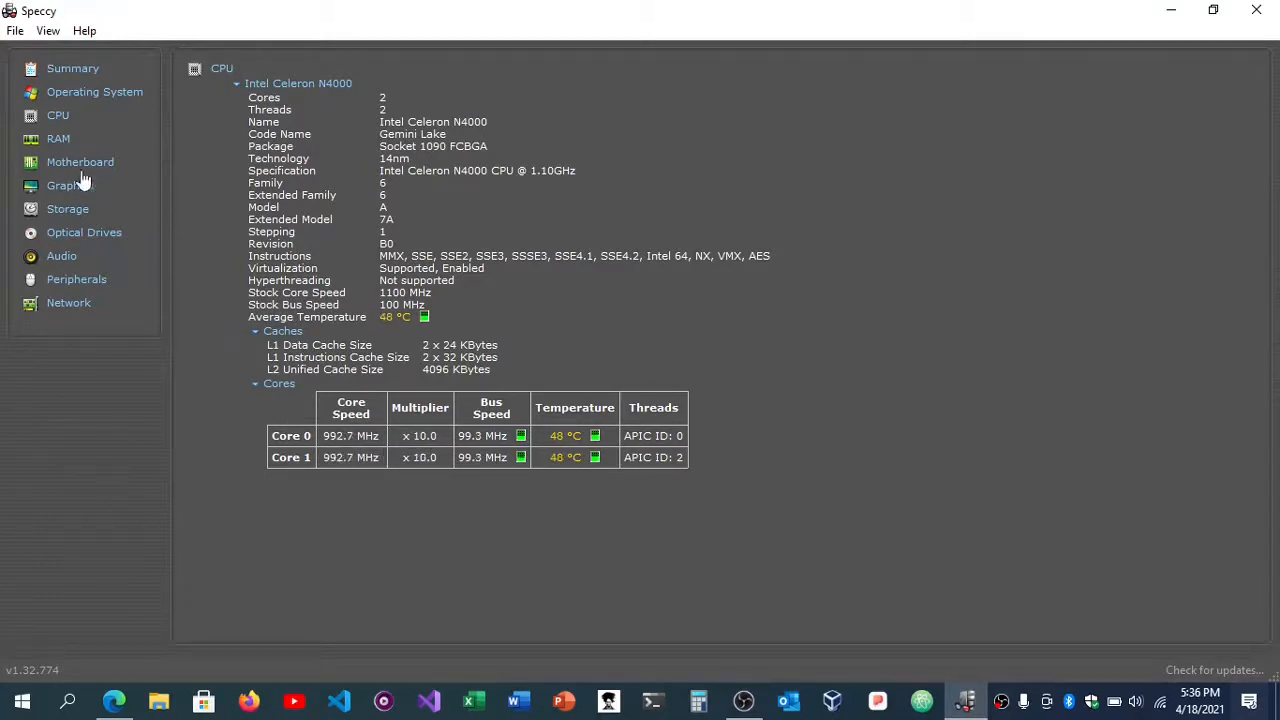
# View the Motherboard page, then the Graphics page with the 1366x768 monitor and UHD Graphics 600
pyautogui.click(80, 160)
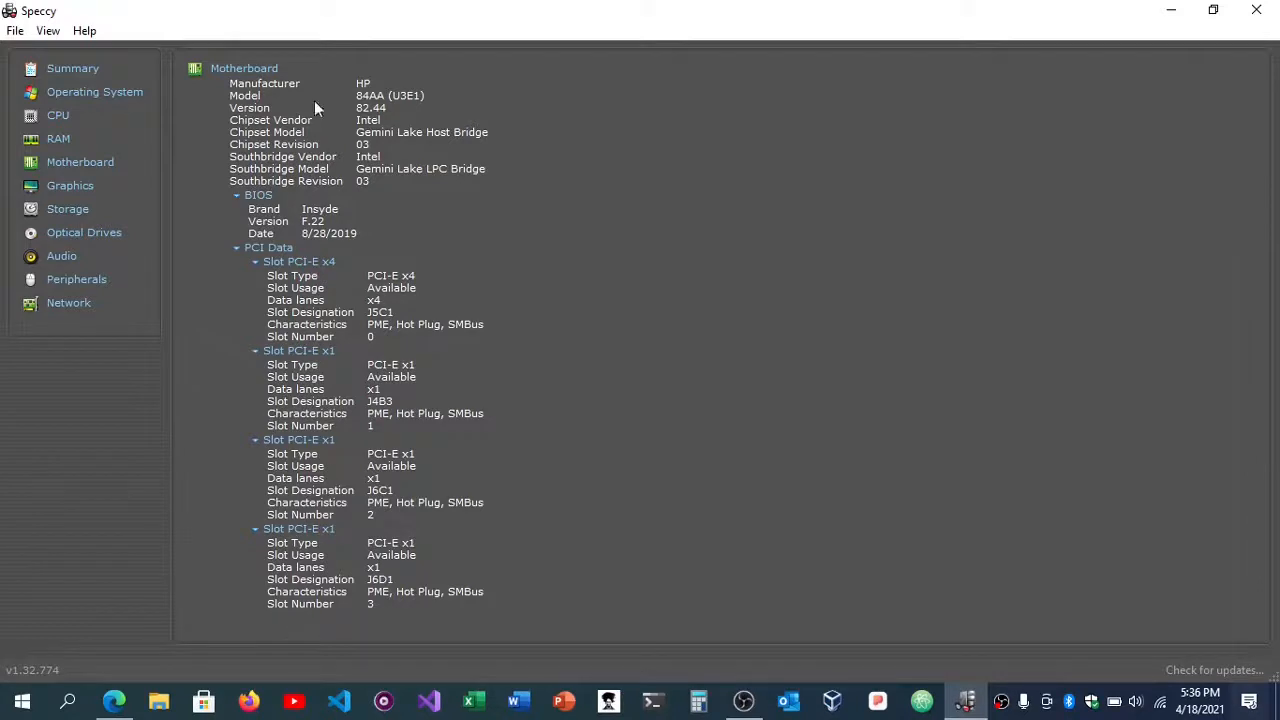
pyautogui.moveTo(84, 232)
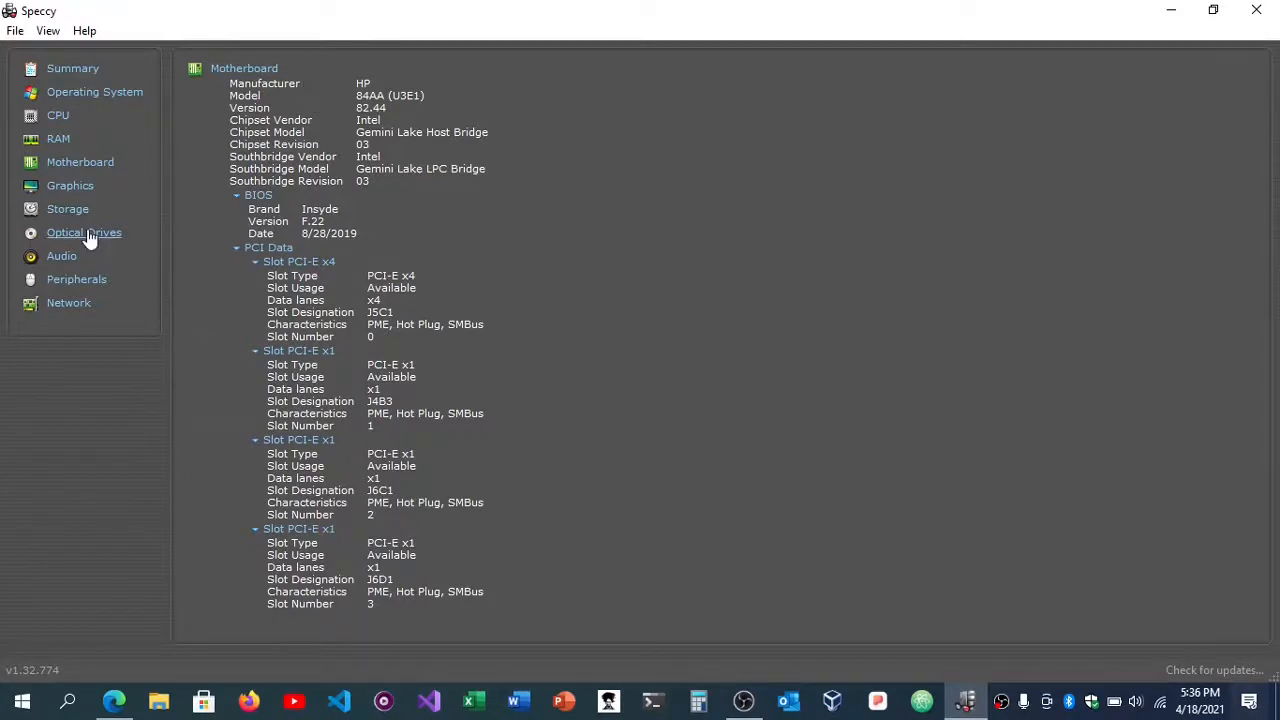
pyautogui.click(70, 184)
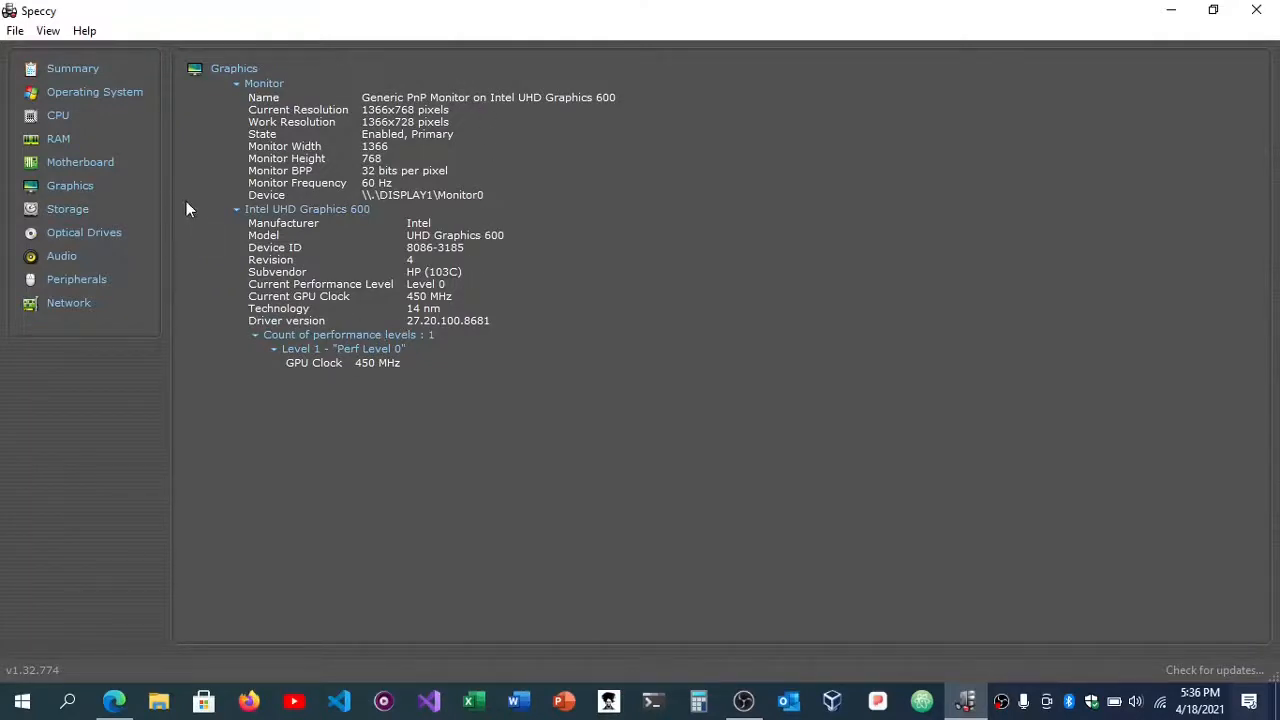
pyautogui.moveTo(370, 264)
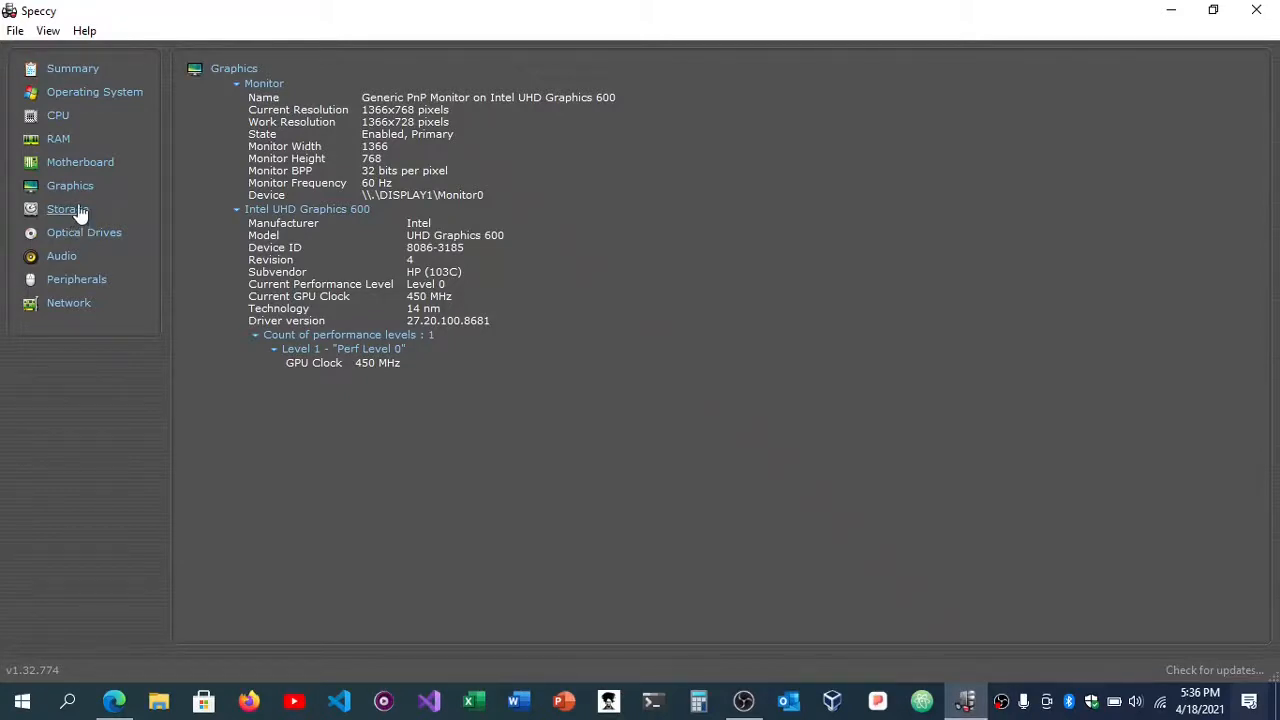
pyautogui.click(68, 208)
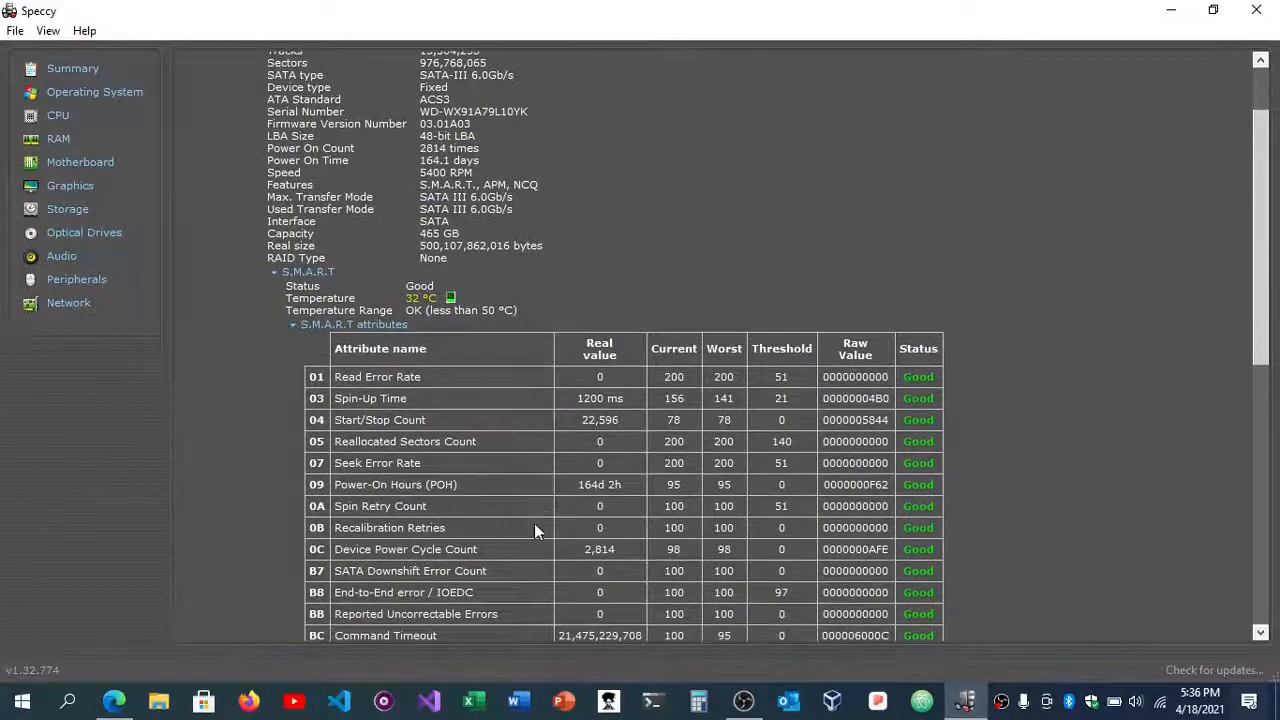
pyautogui.scroll(-3)
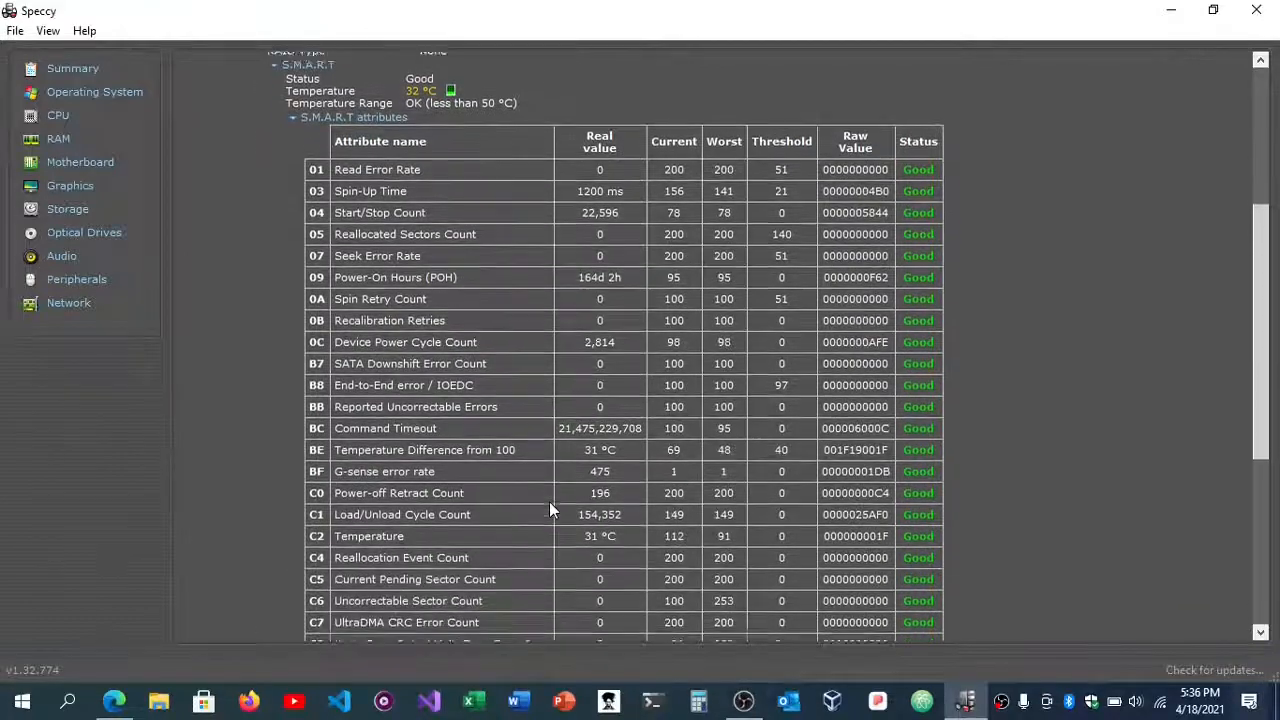
pyautogui.scroll(-3)
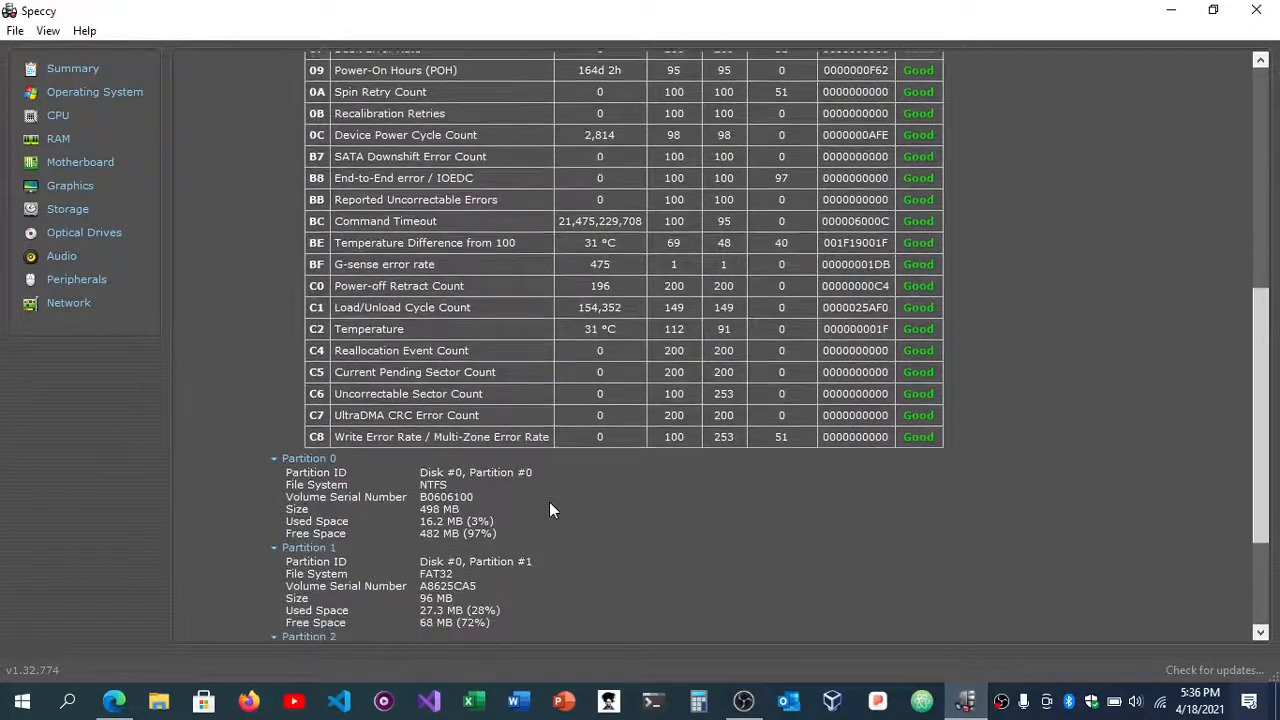
pyautogui.scroll(-3)
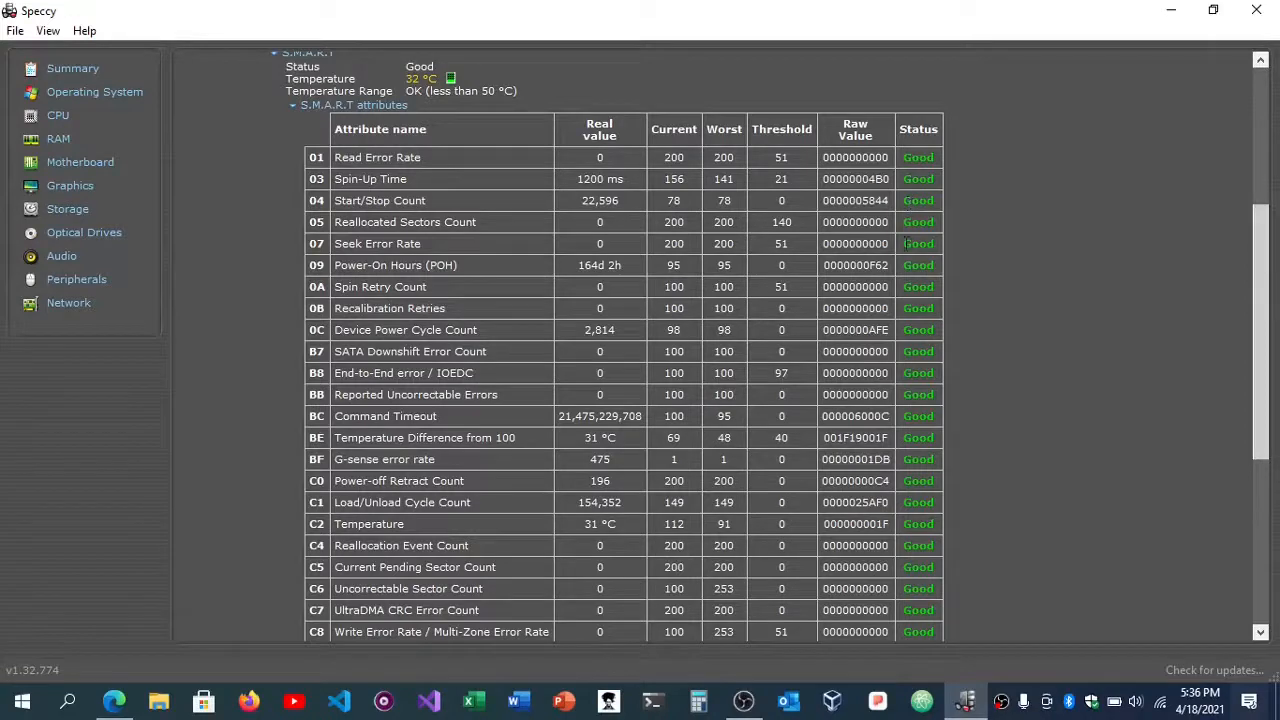
pyautogui.scroll(-3)
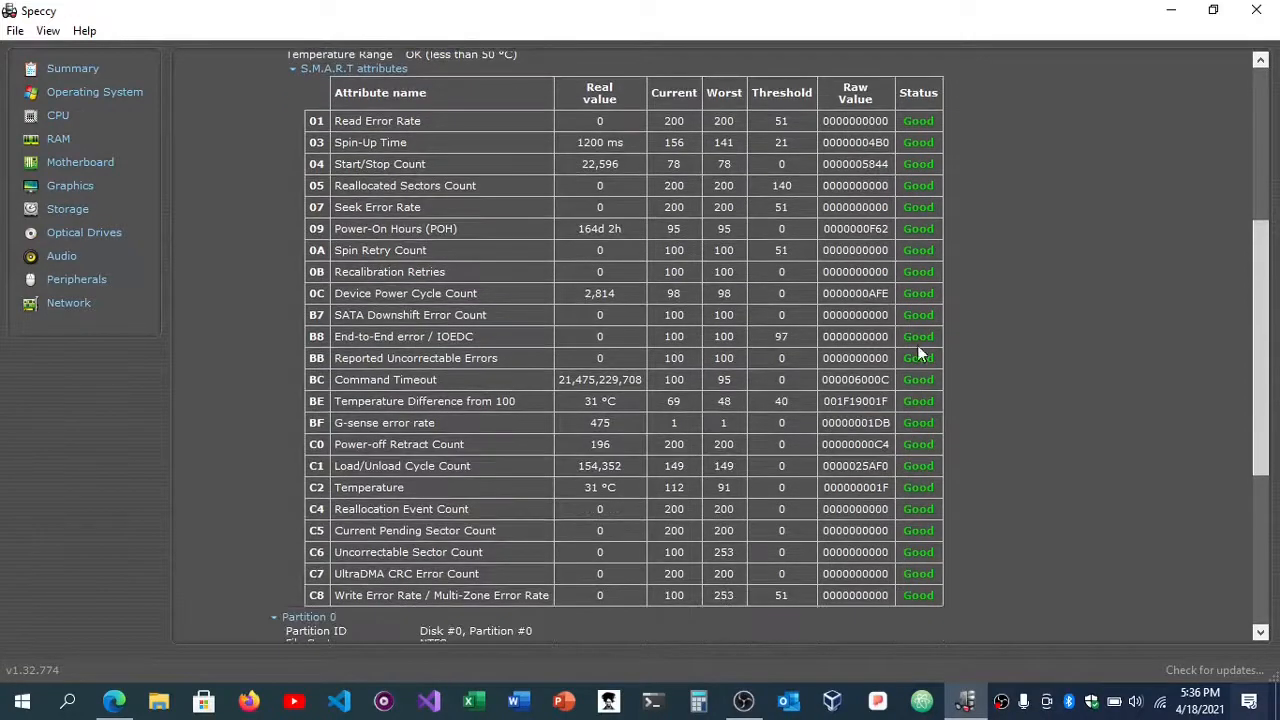
pyautogui.scroll(-3)
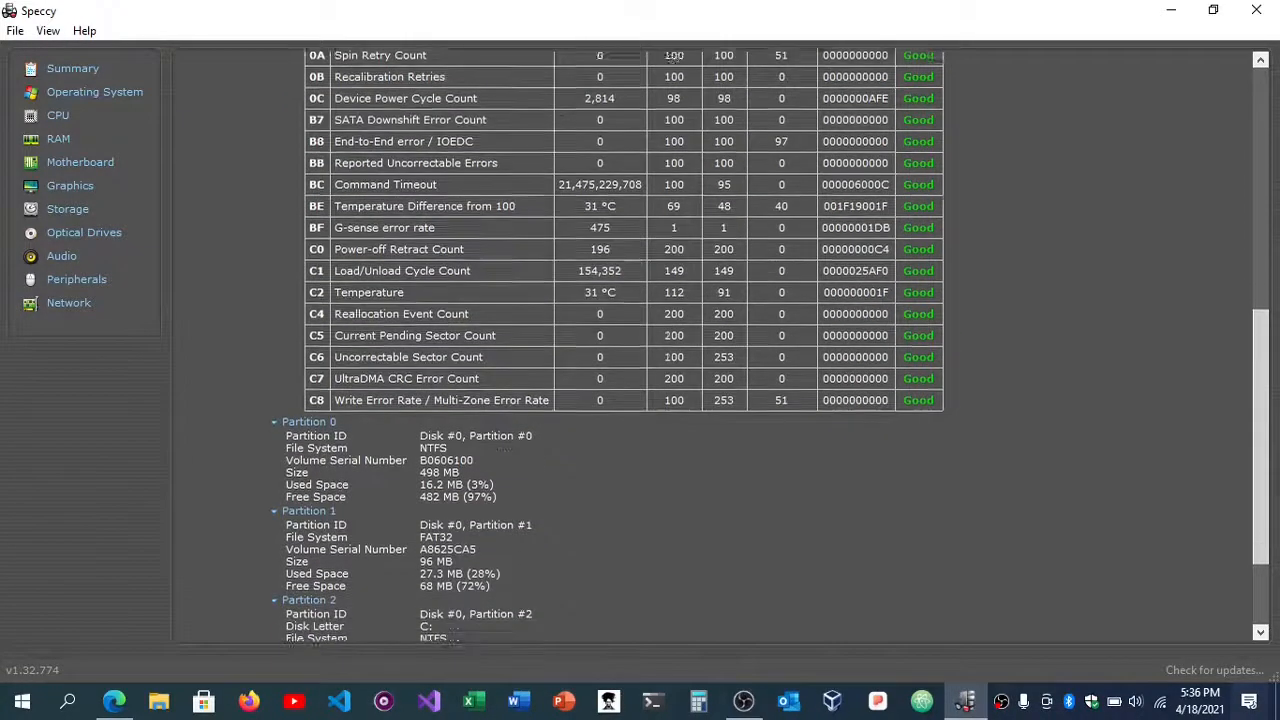
pyautogui.scroll(-3)
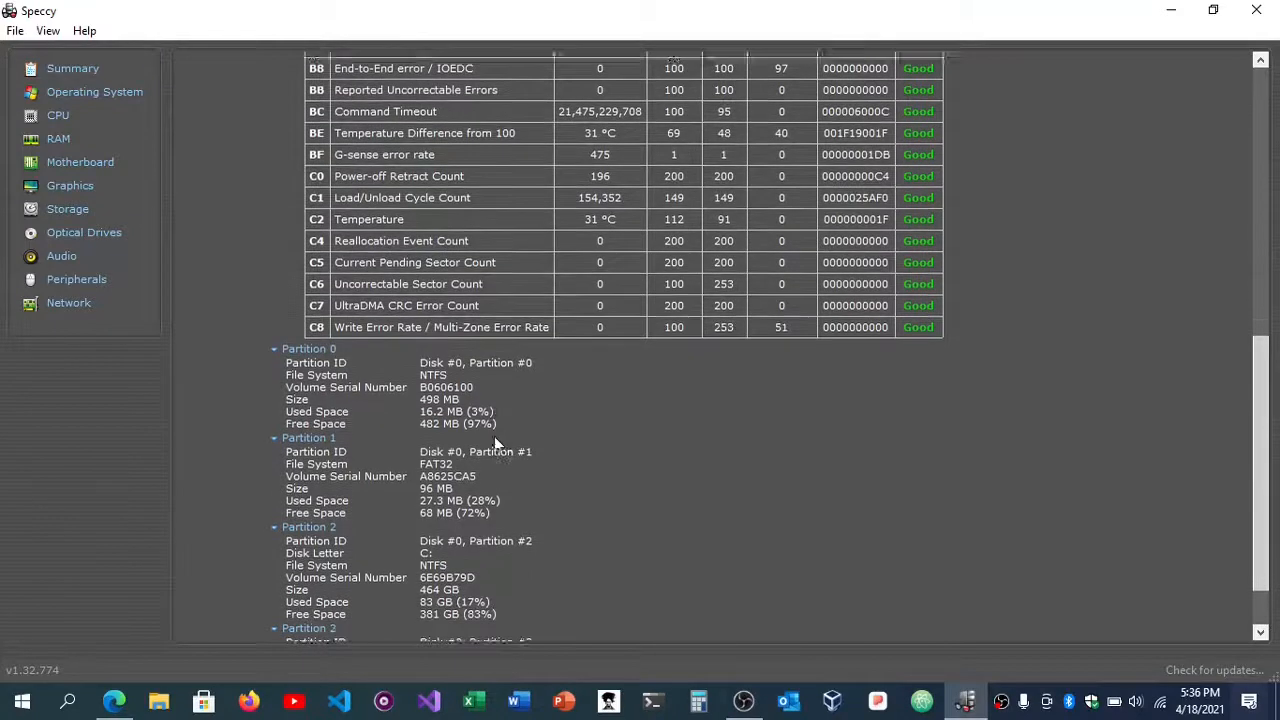
pyautogui.scroll(-3)
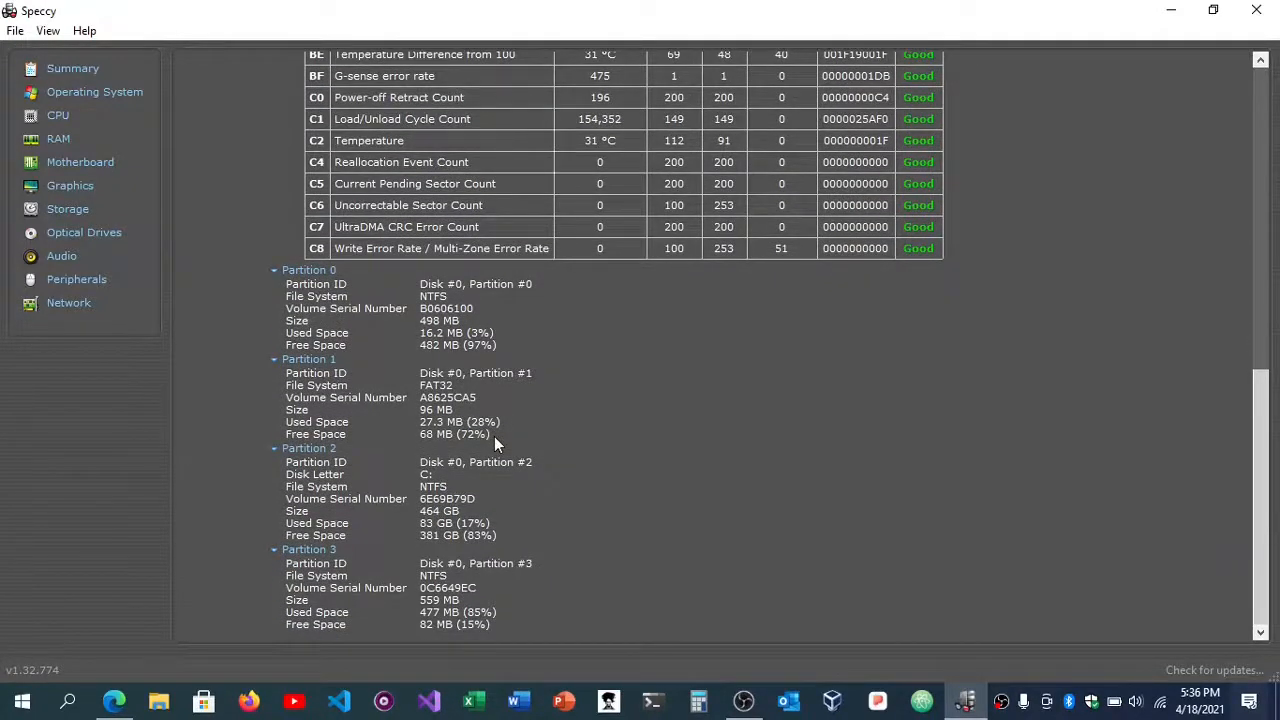
pyautogui.moveTo(352, 360)
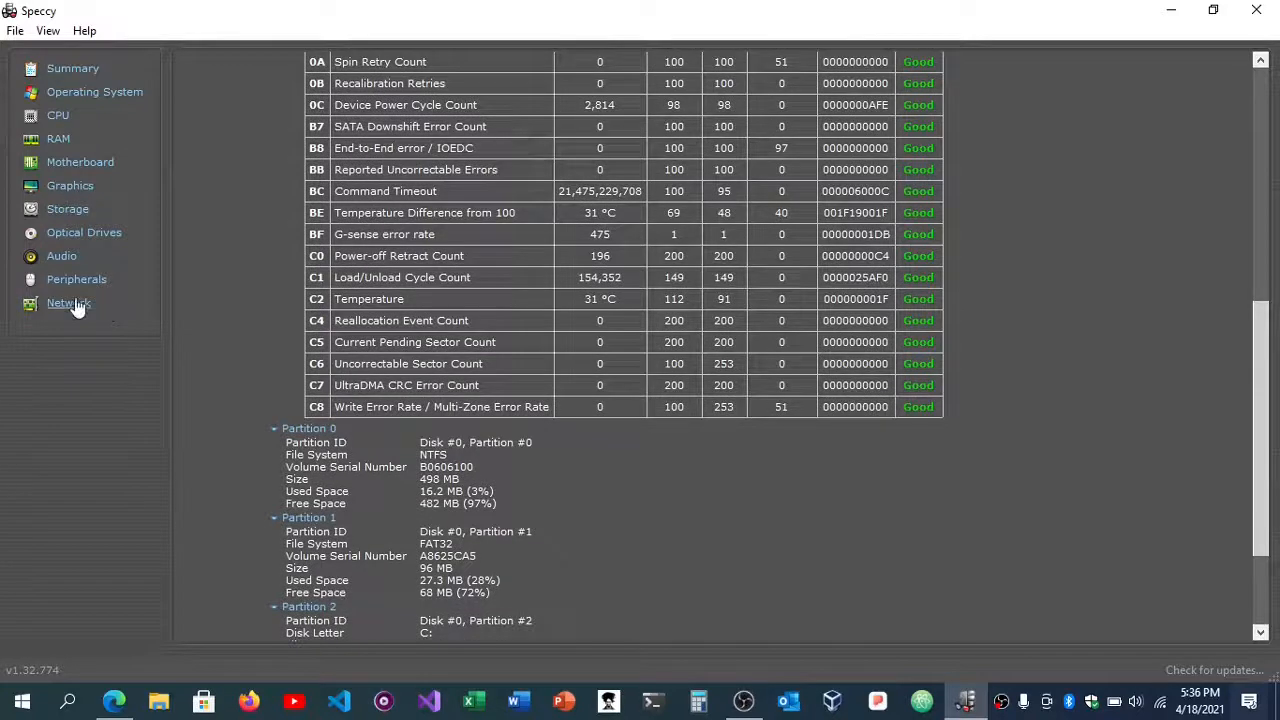
# Show the About dialog from the Help menu, revealing Speccy v1.32.774 (64-bit)
pyautogui.click(84, 30)
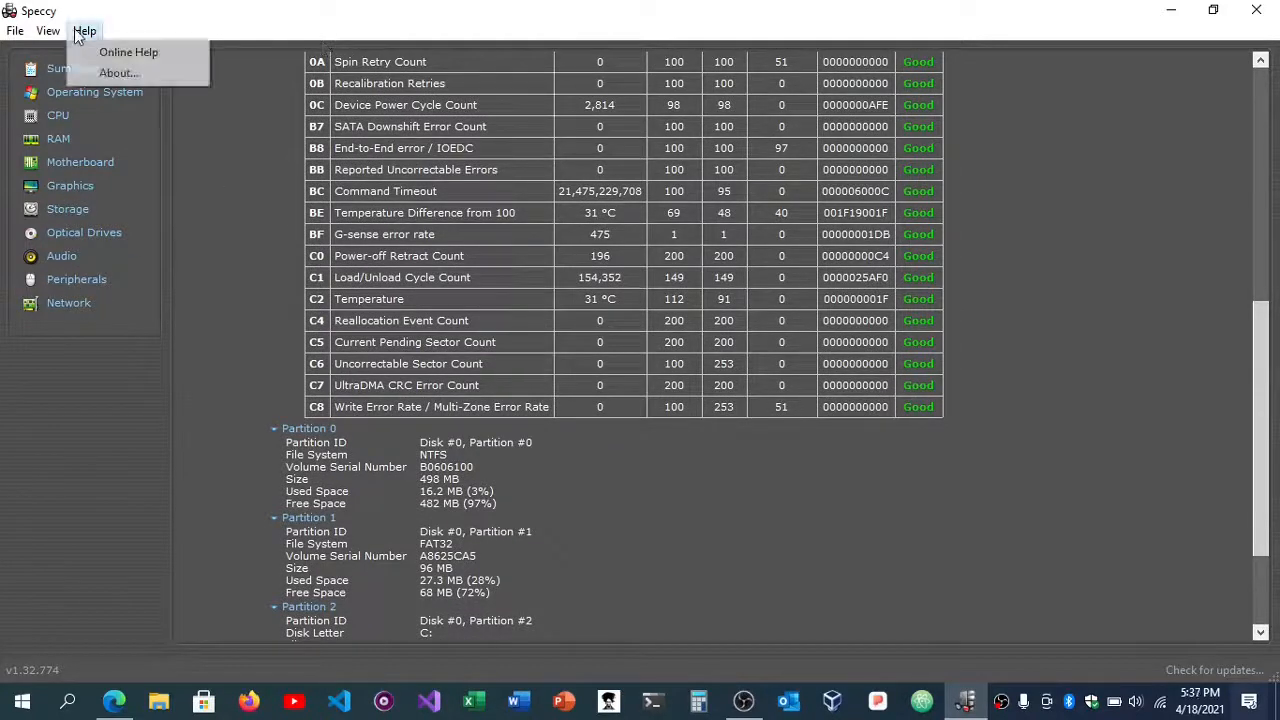
pyautogui.moveTo(120, 72)
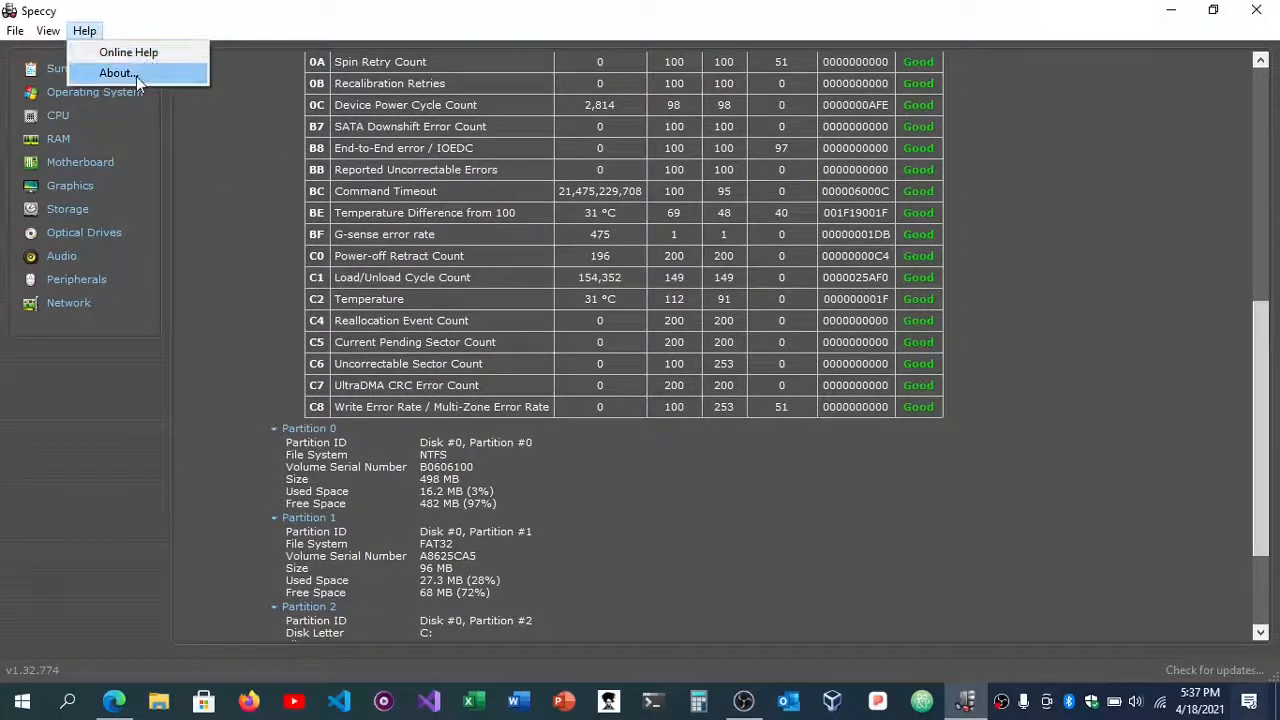
pyautogui.click(116, 72)
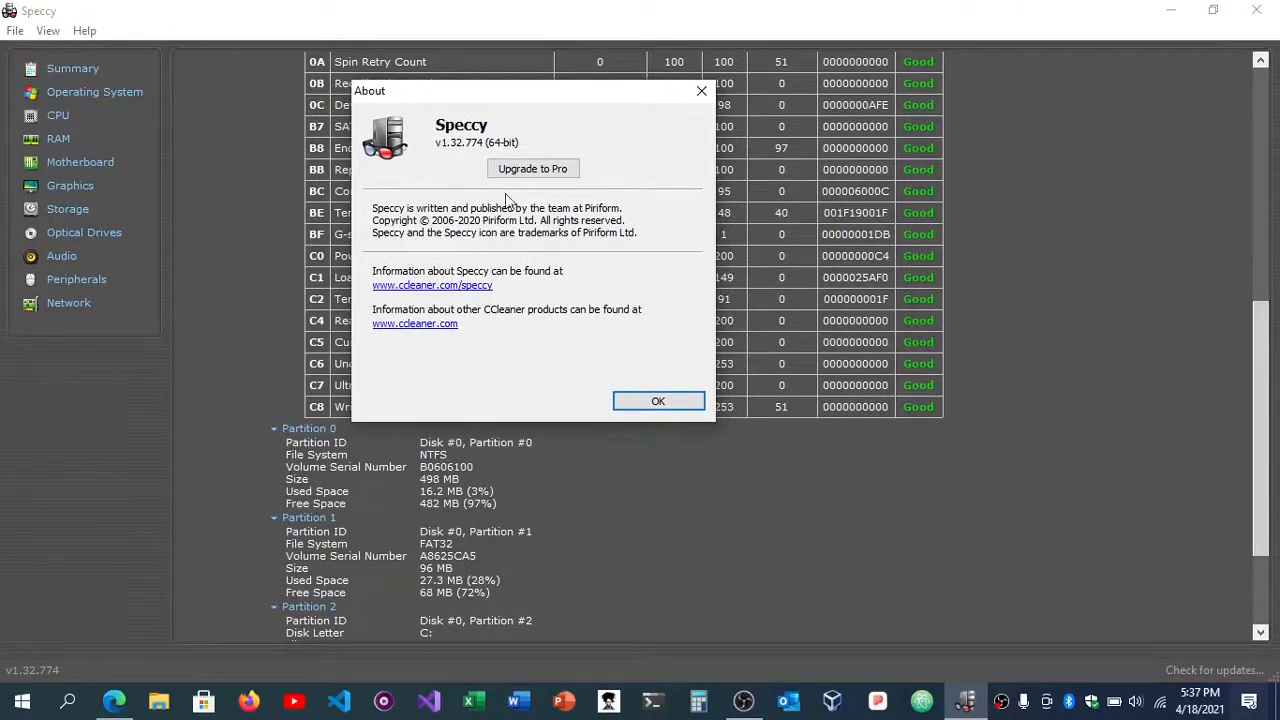
pyautogui.moveTo(464, 140)
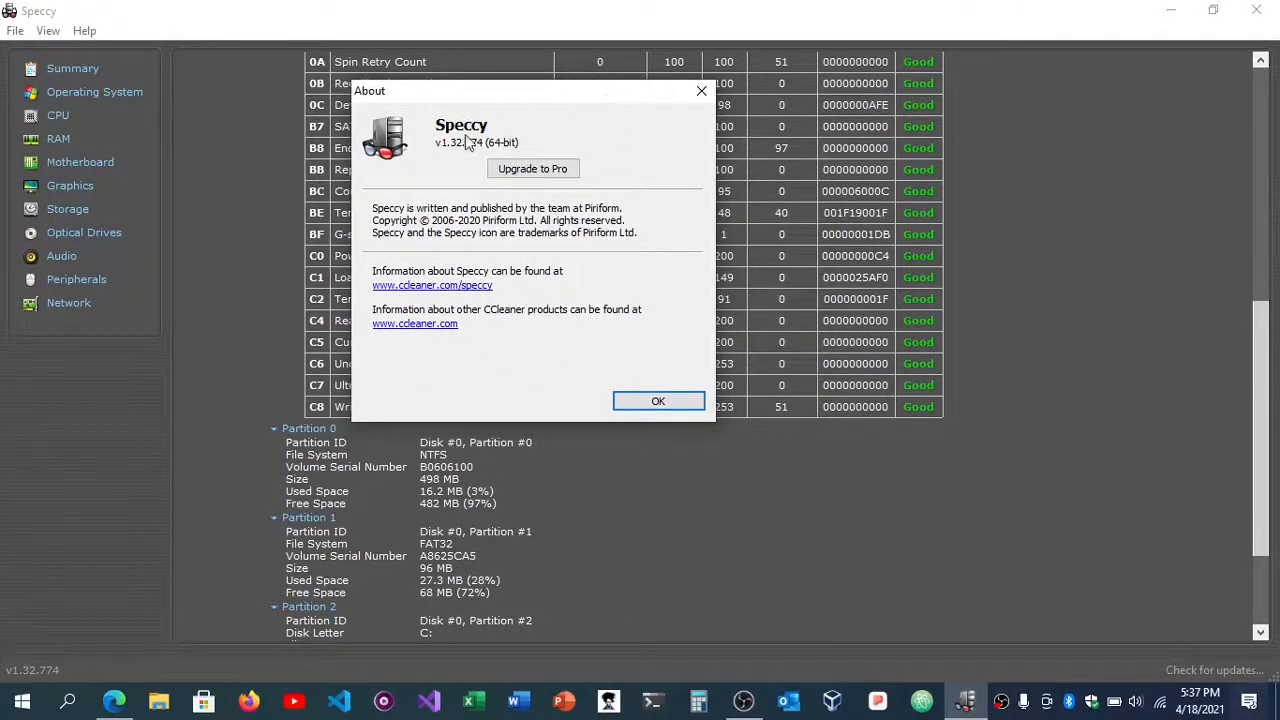
pyautogui.moveTo(576, 118)
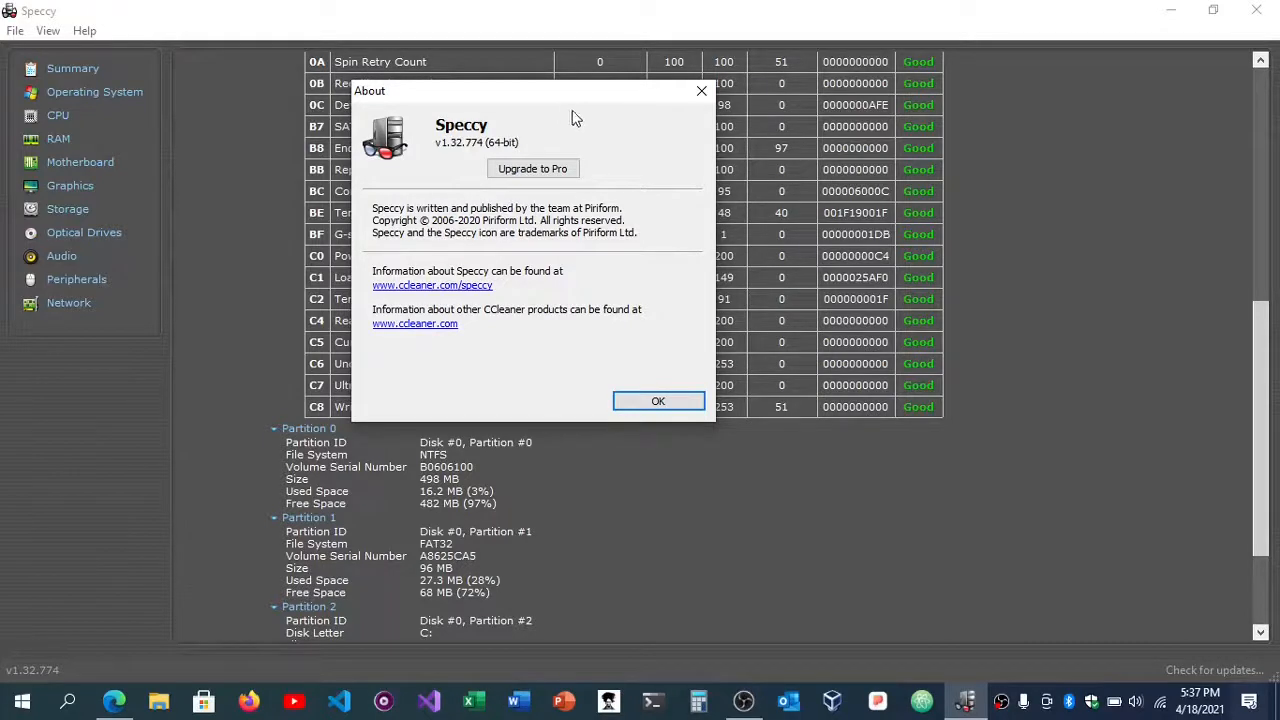
pyautogui.moveTo(620, 112)
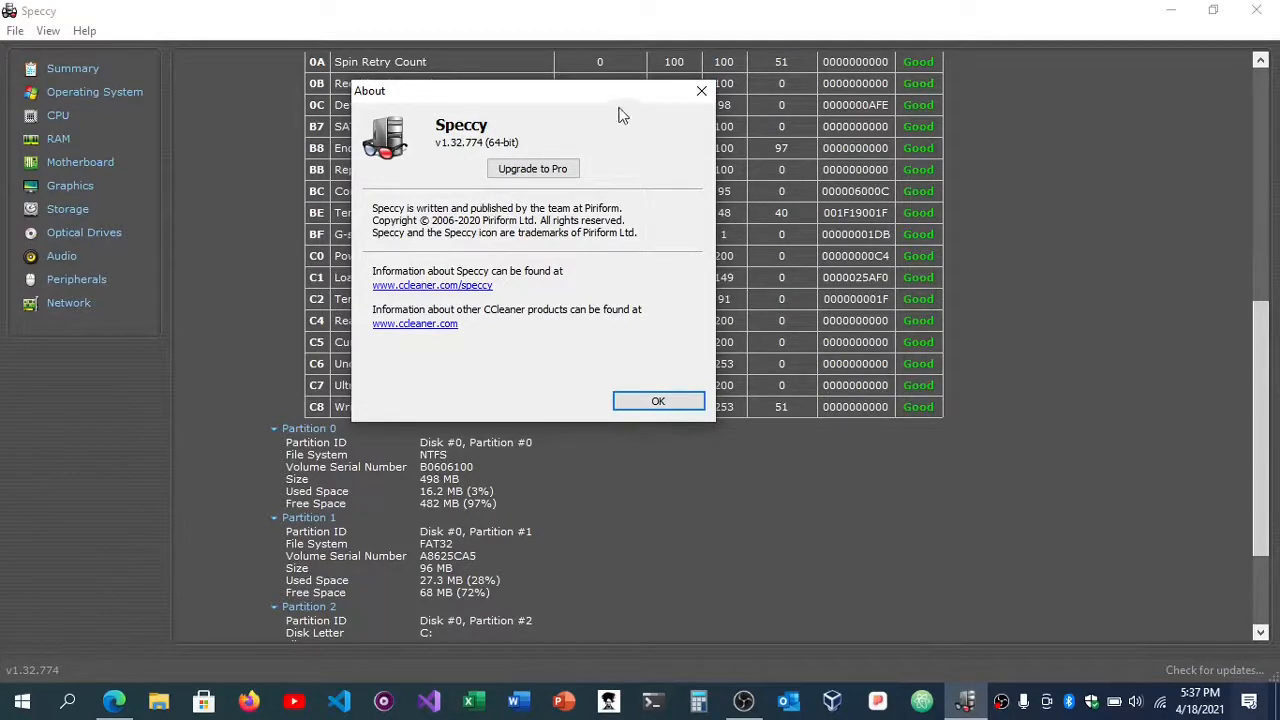
pyautogui.moveTo(604, 172)
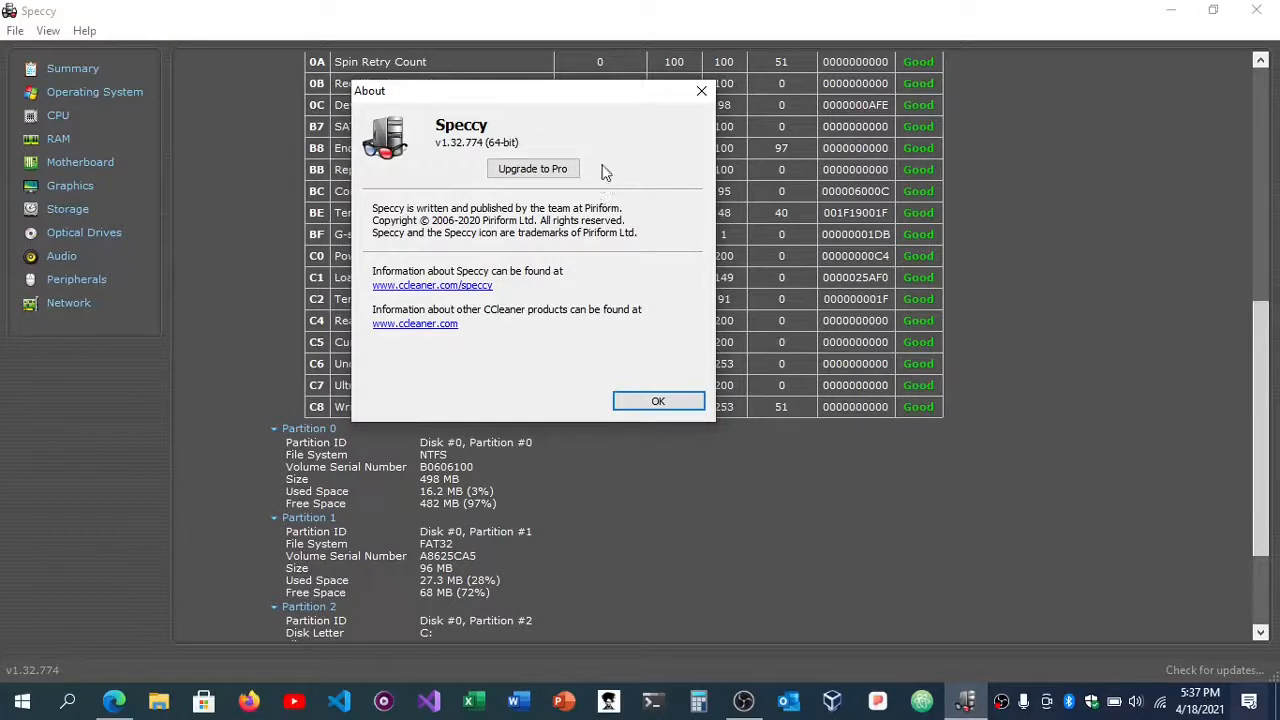
pyautogui.moveTo(482, 236)
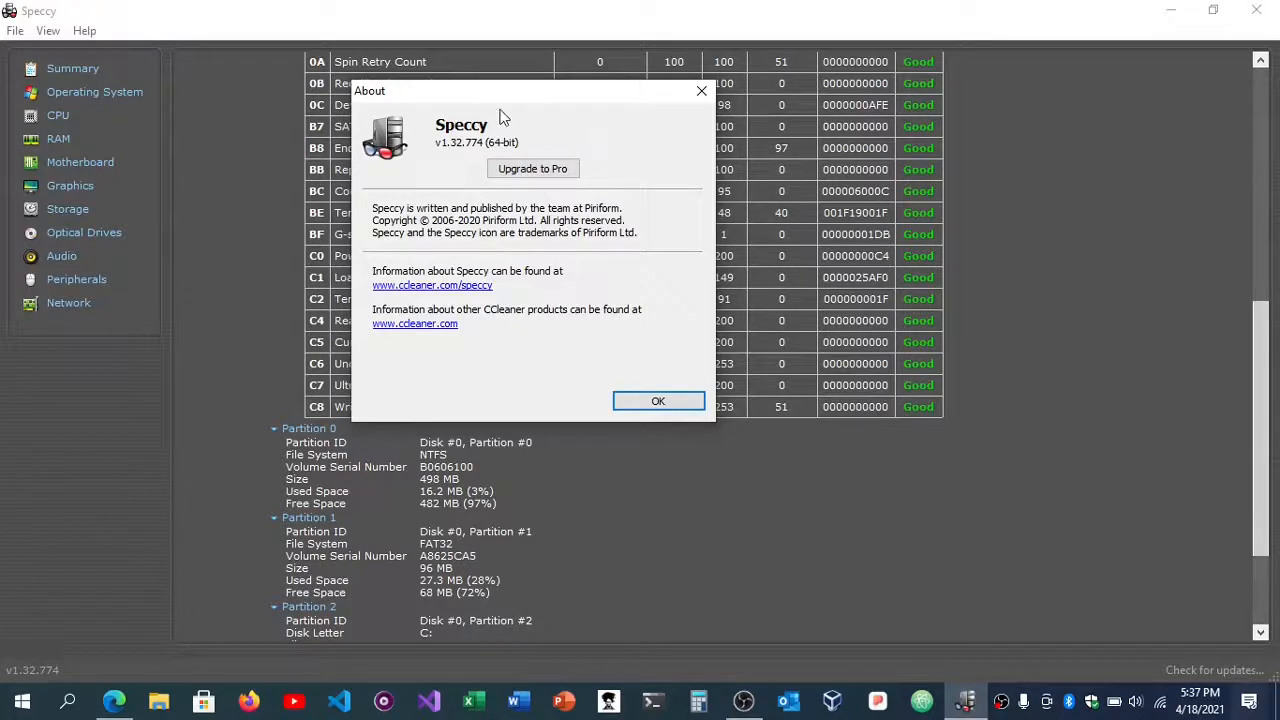
pyautogui.moveTo(504, 88)
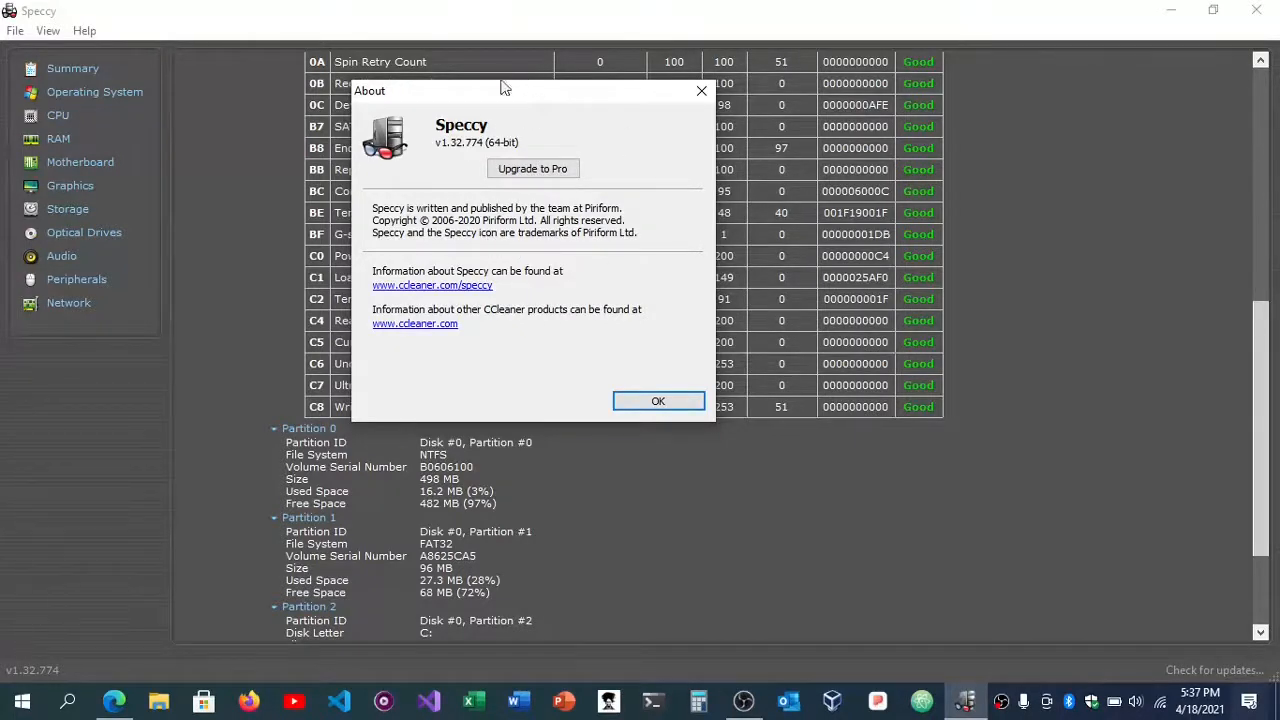
pyautogui.moveTo(604, 192)
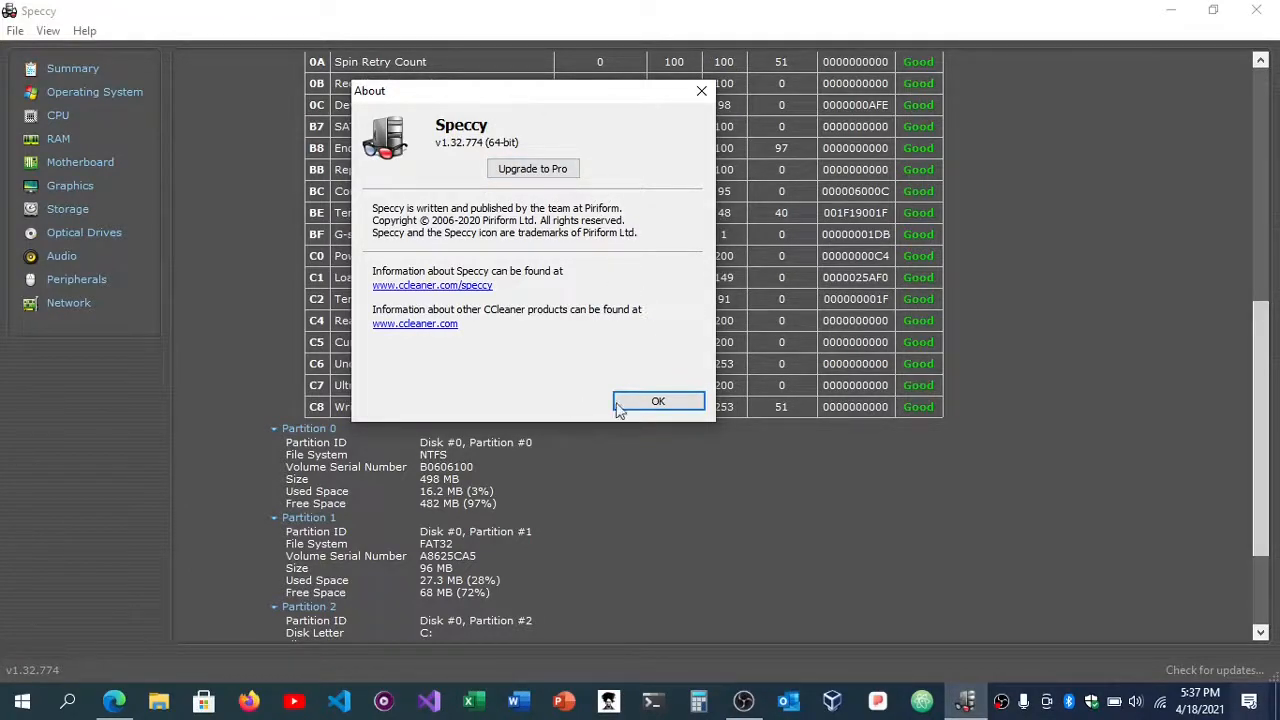
# Dismiss the About dialog and review the drive's S.M.A.R.T. attributes and partitions on the Storage page
pyautogui.click(658, 400)
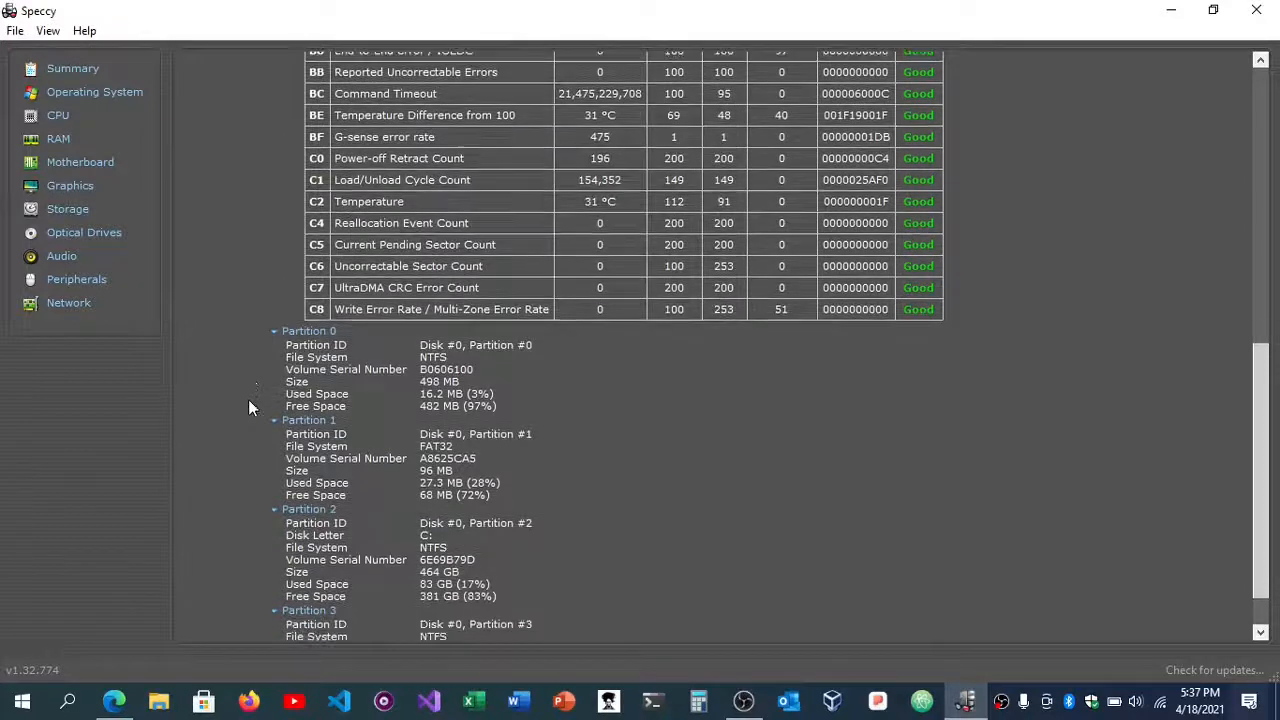
pyautogui.scroll(-3)
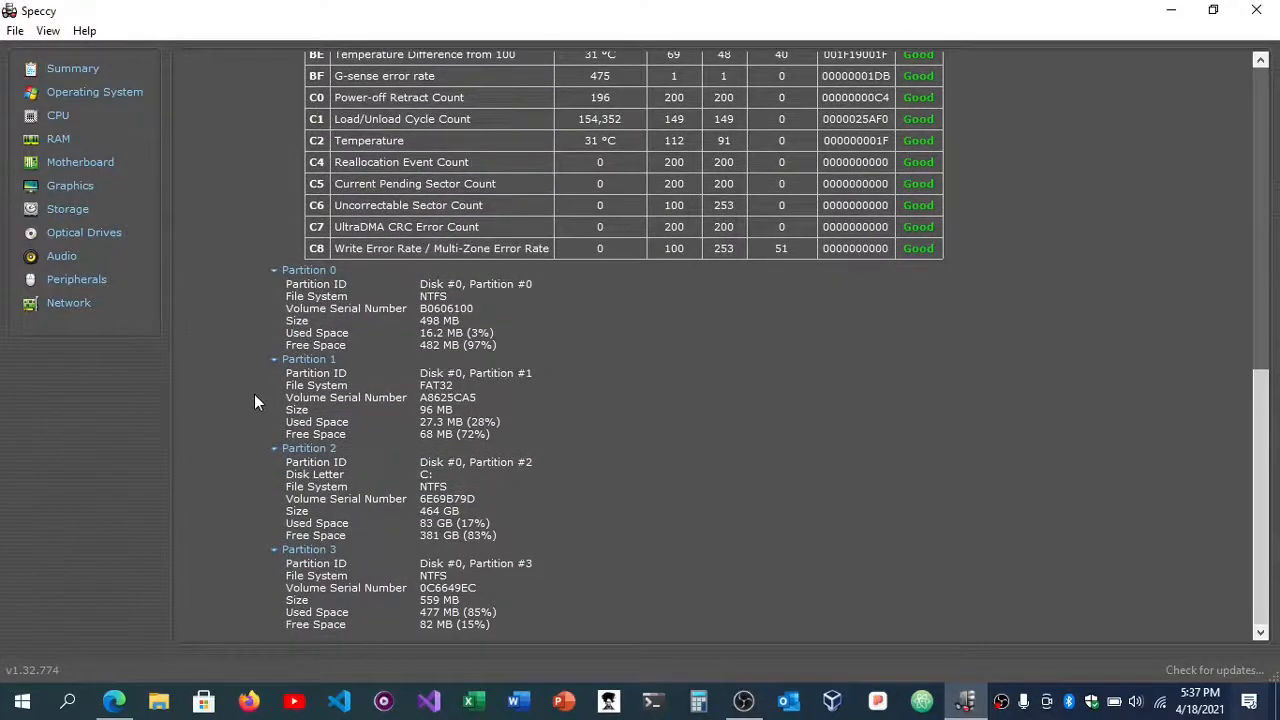
pyautogui.scroll(3)
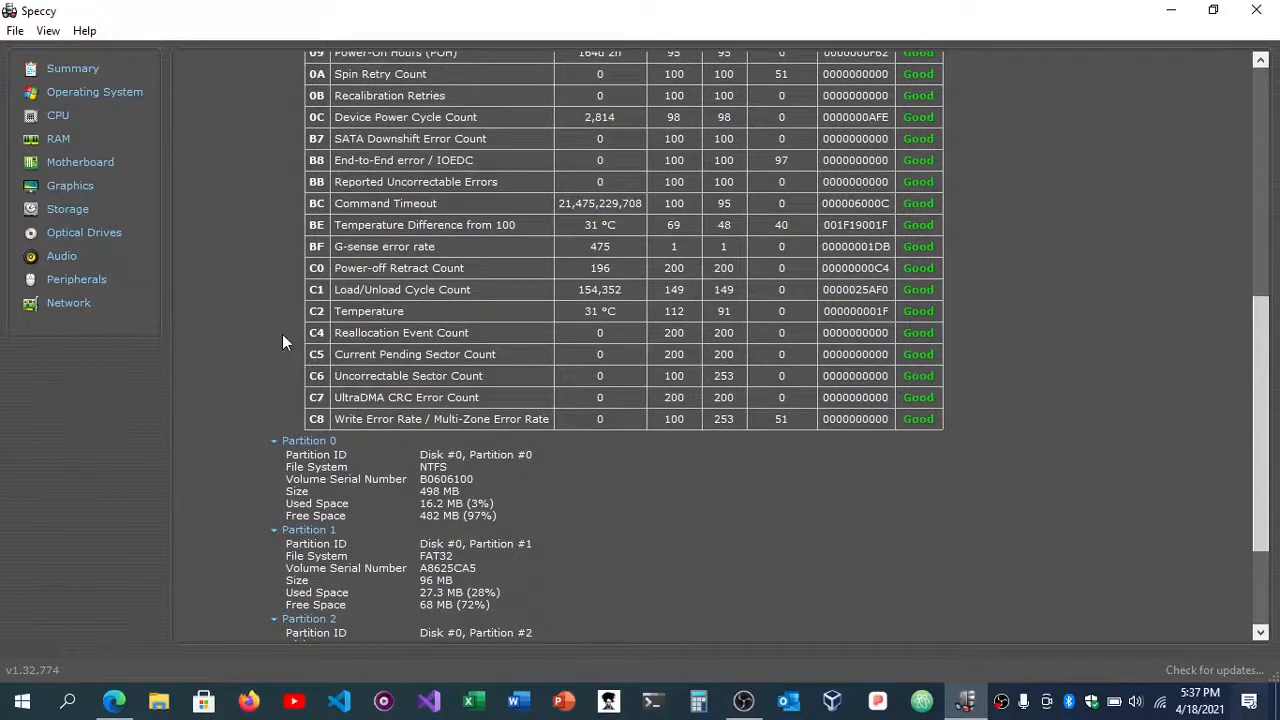
pyautogui.scroll(3)
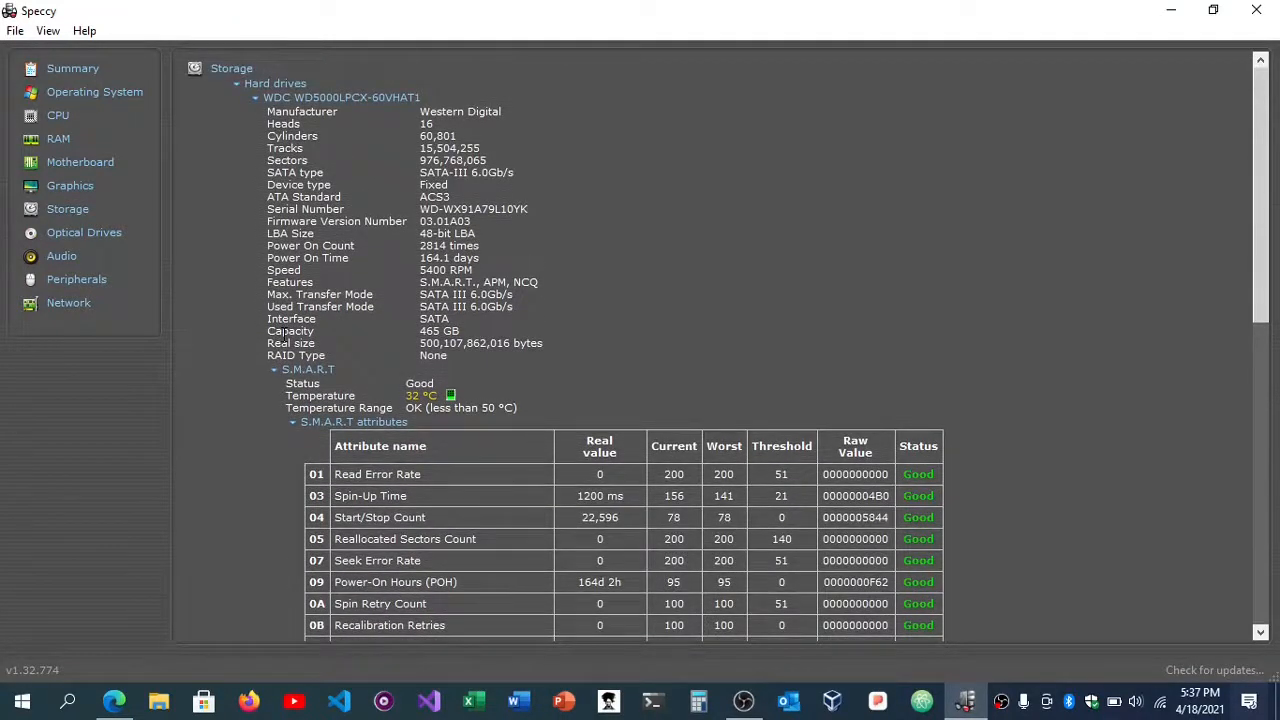
pyautogui.scroll(-3)
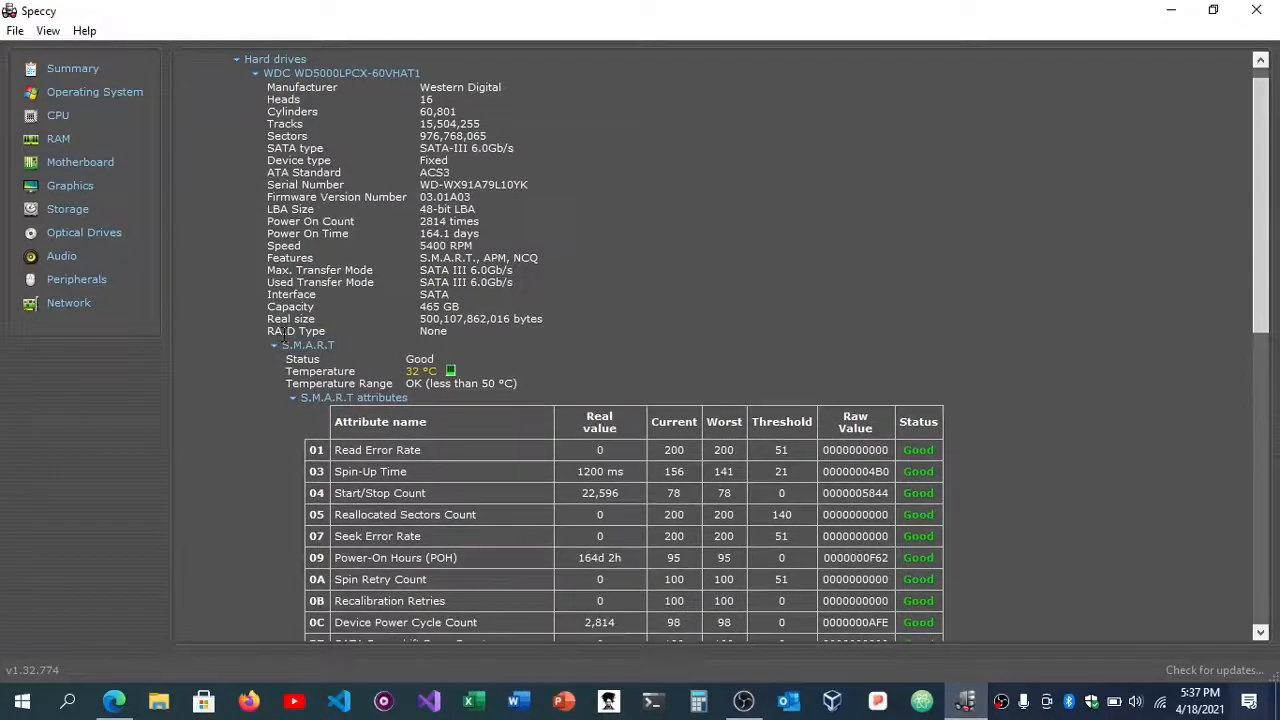
pyautogui.scroll(-3)
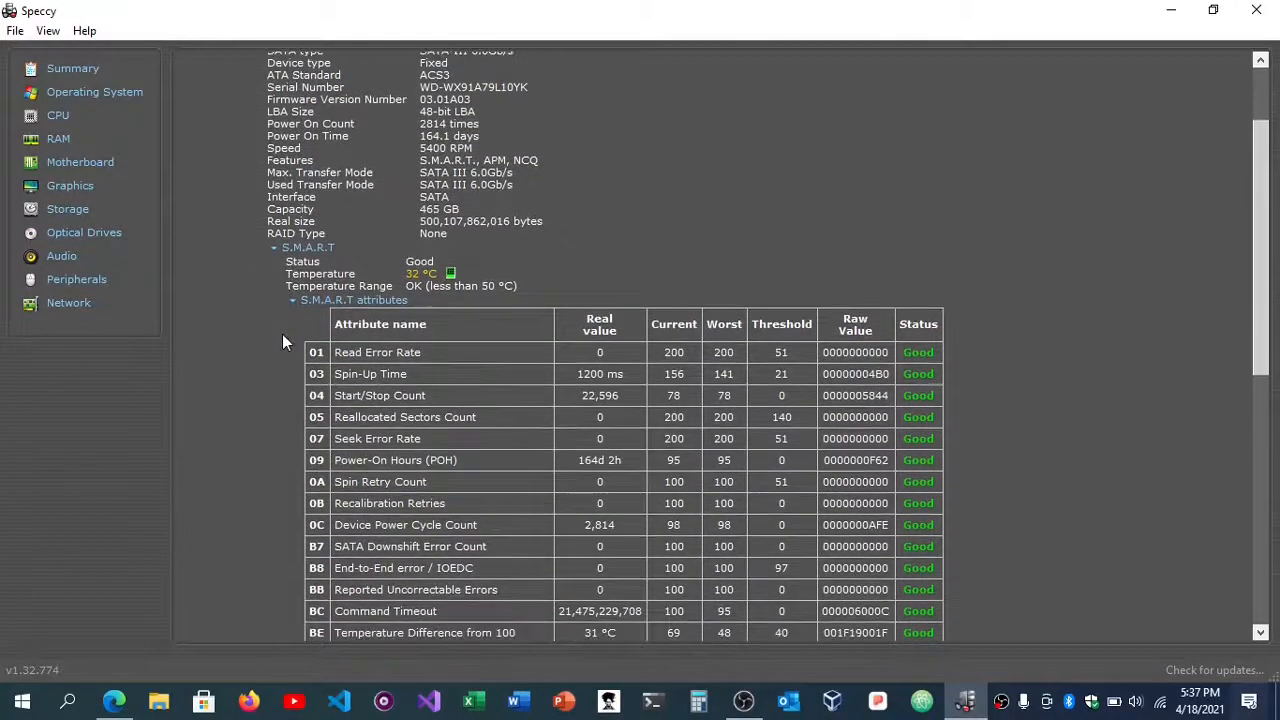
pyautogui.scroll(-3)
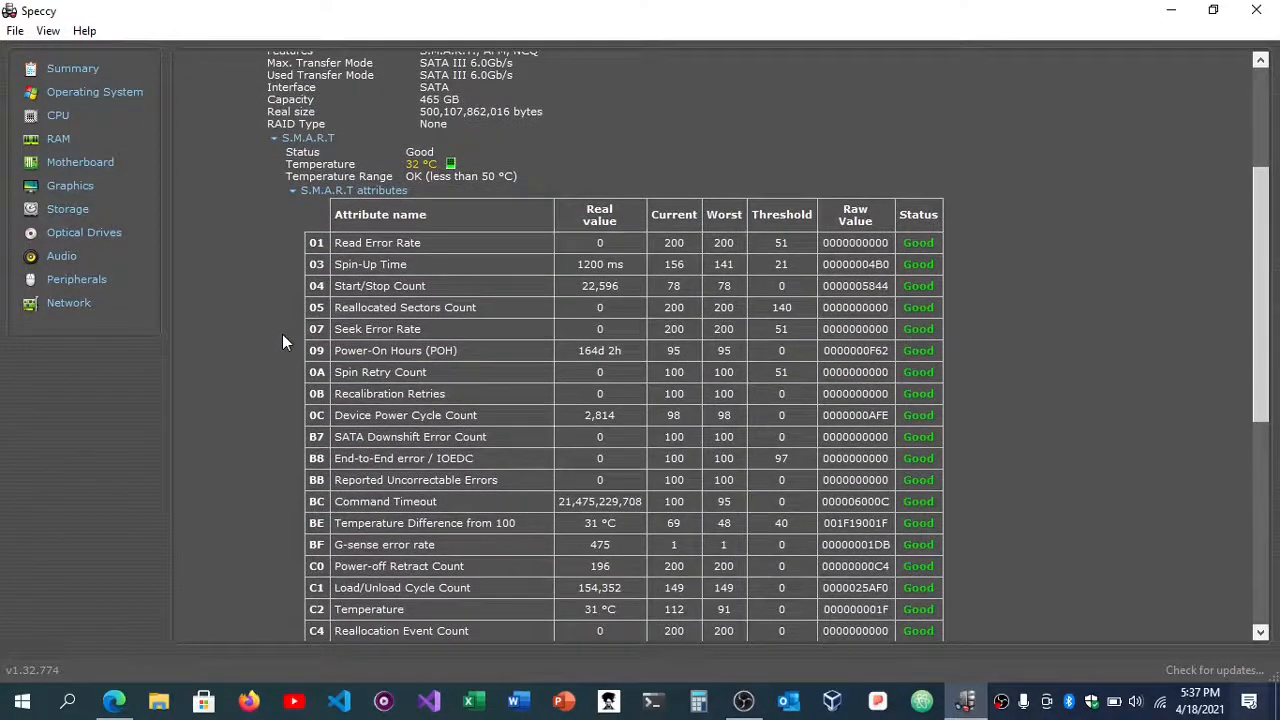
pyautogui.scroll(-3)
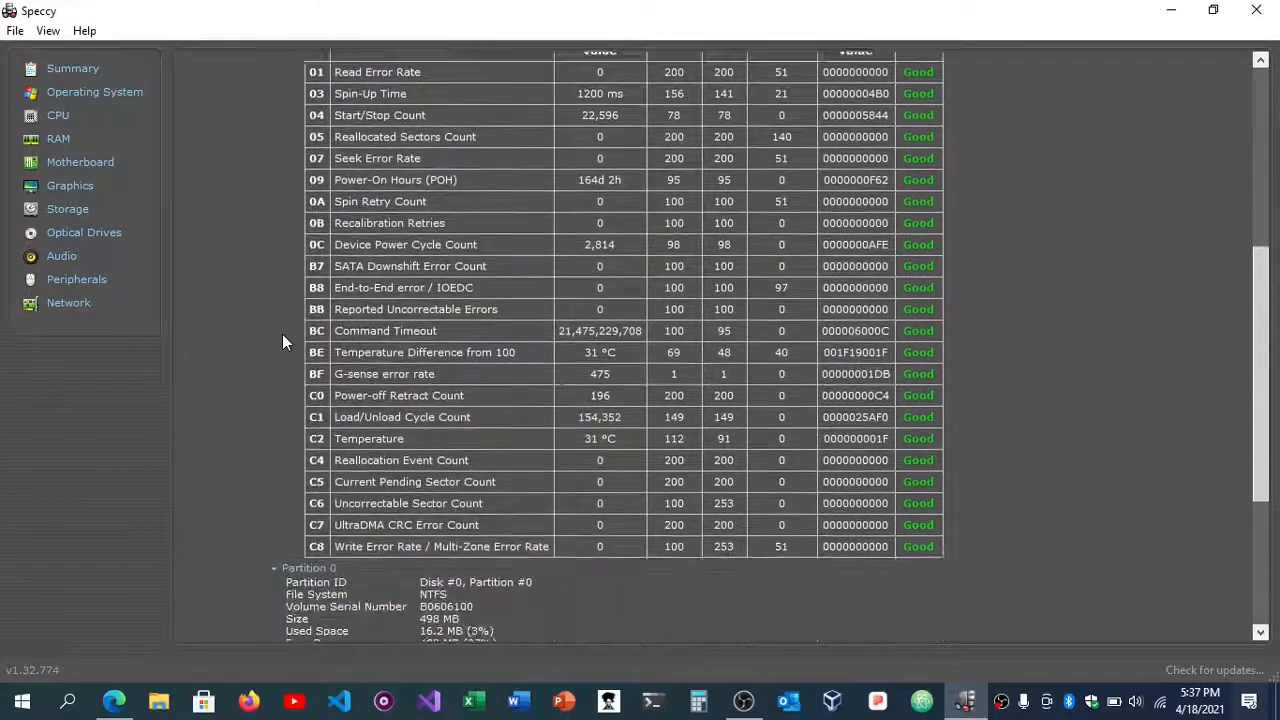
pyautogui.scroll(-3)
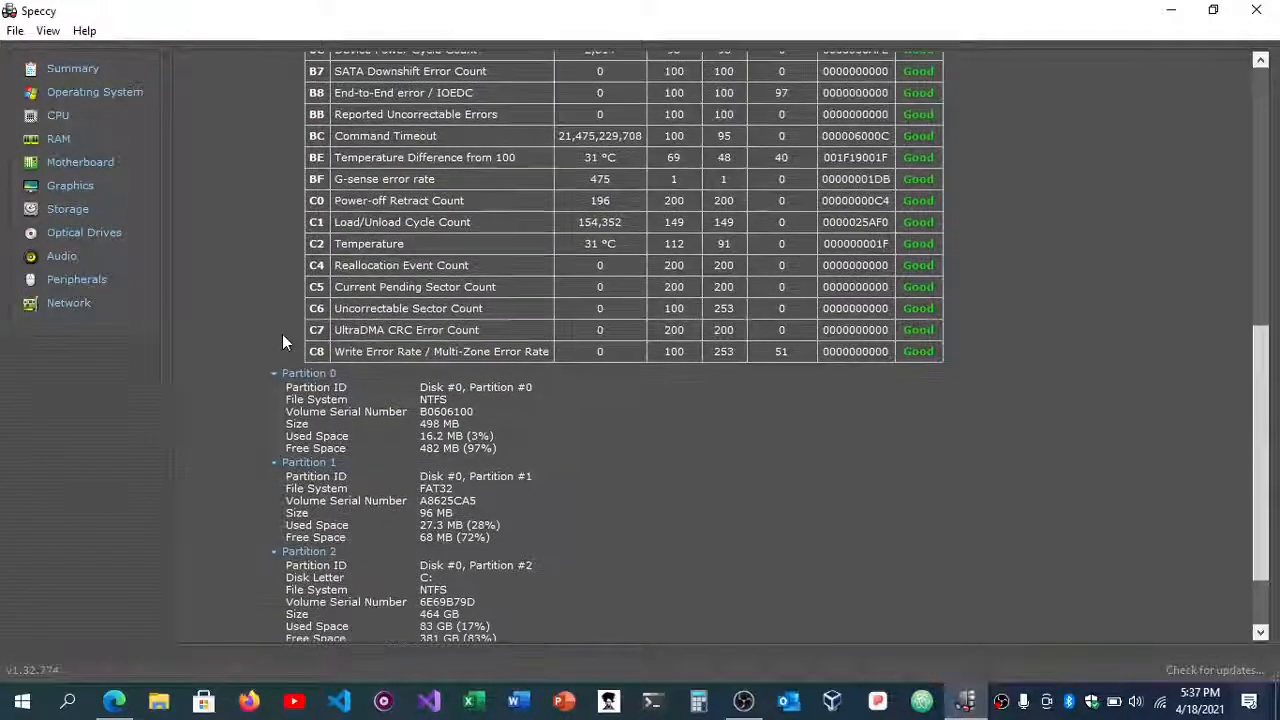